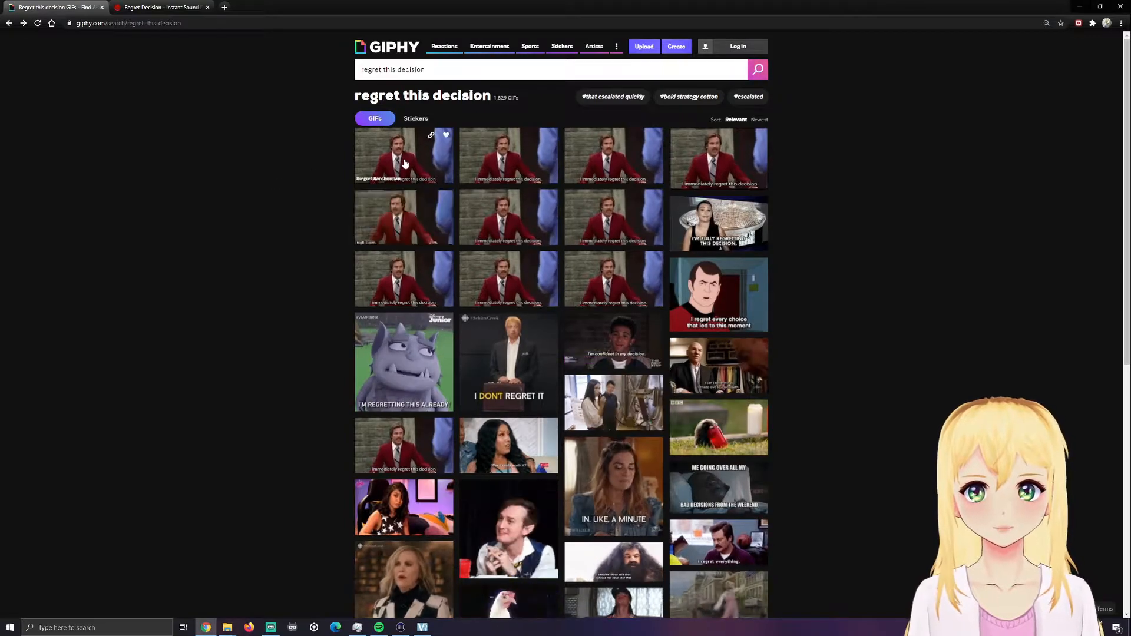
Save the 'I immediately regret this decision' Ron Burgundy GIF image to the computer
left_click(404, 159)
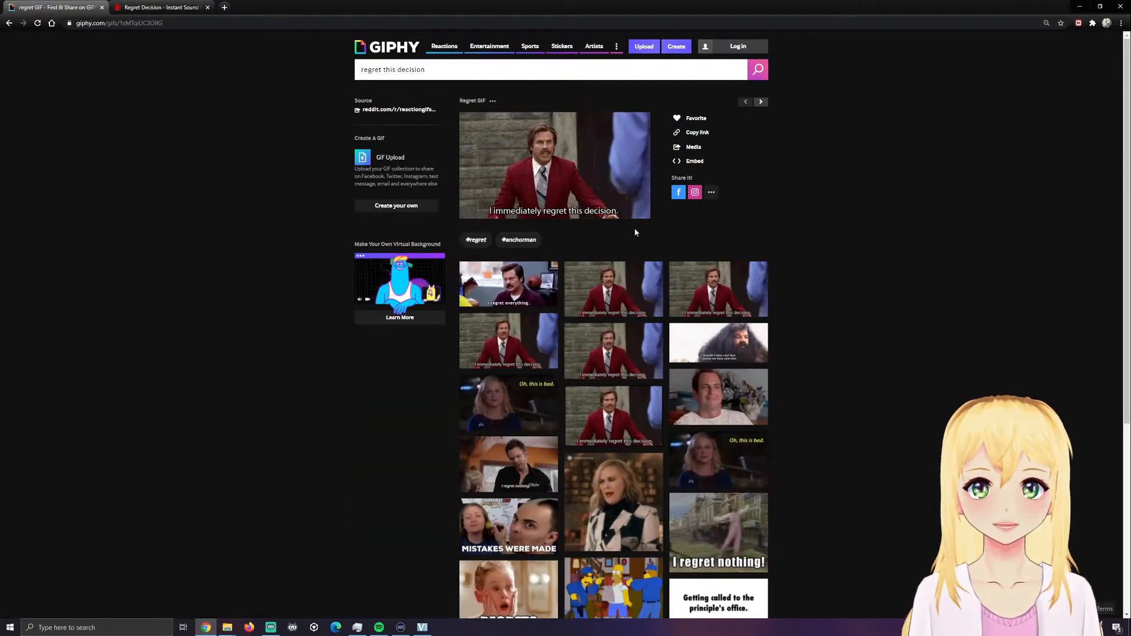
right_click(571, 221)
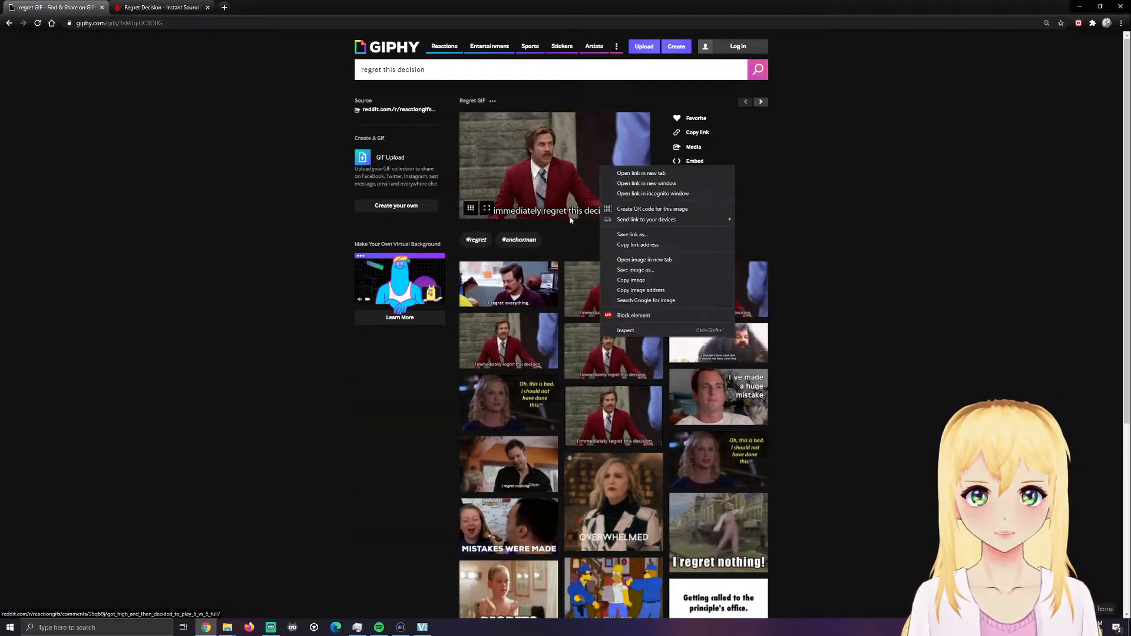
left_click(645, 245)
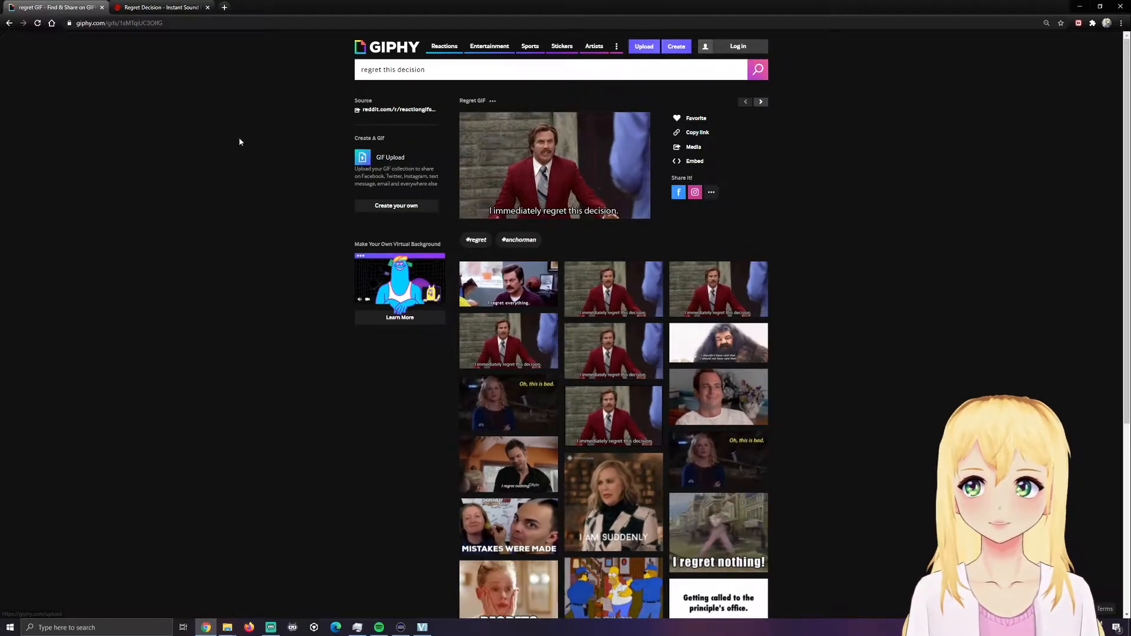
Preview the Regret Decision sound on Myinstants and download its MP3
left_click(159, 7)
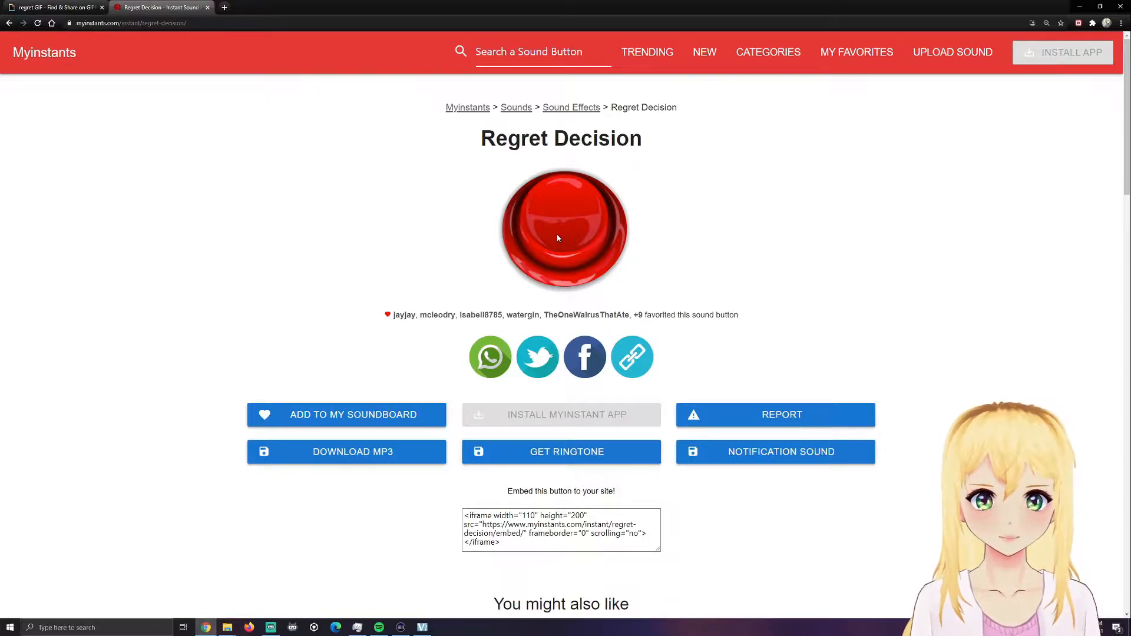
left_click(558, 238)
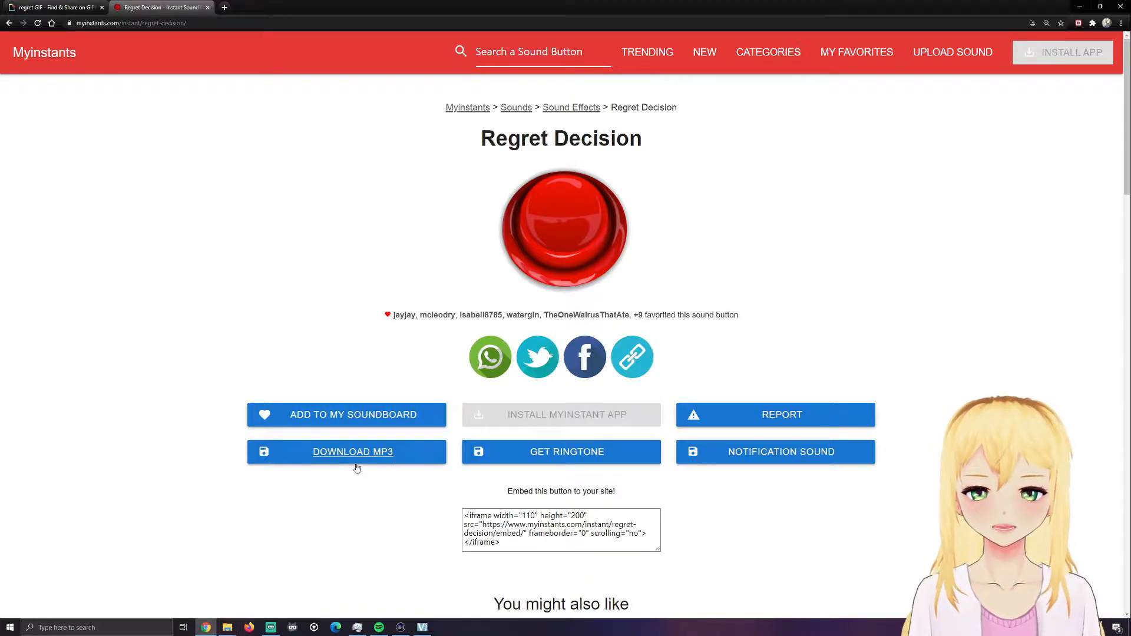
left_click(53, 8)
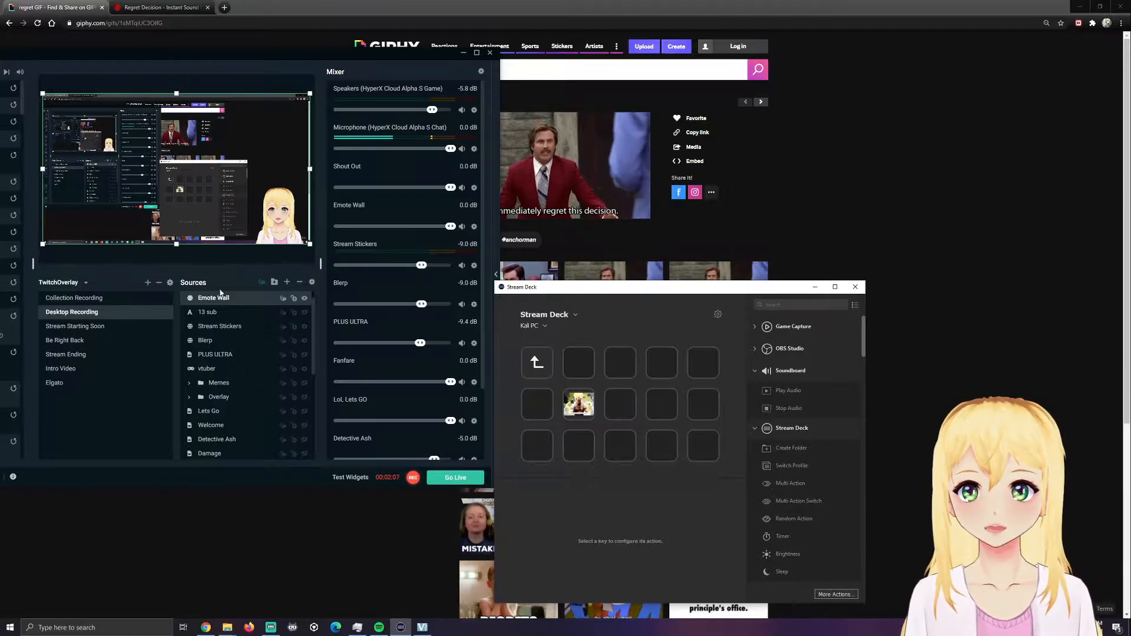
mouse_move(286, 283)
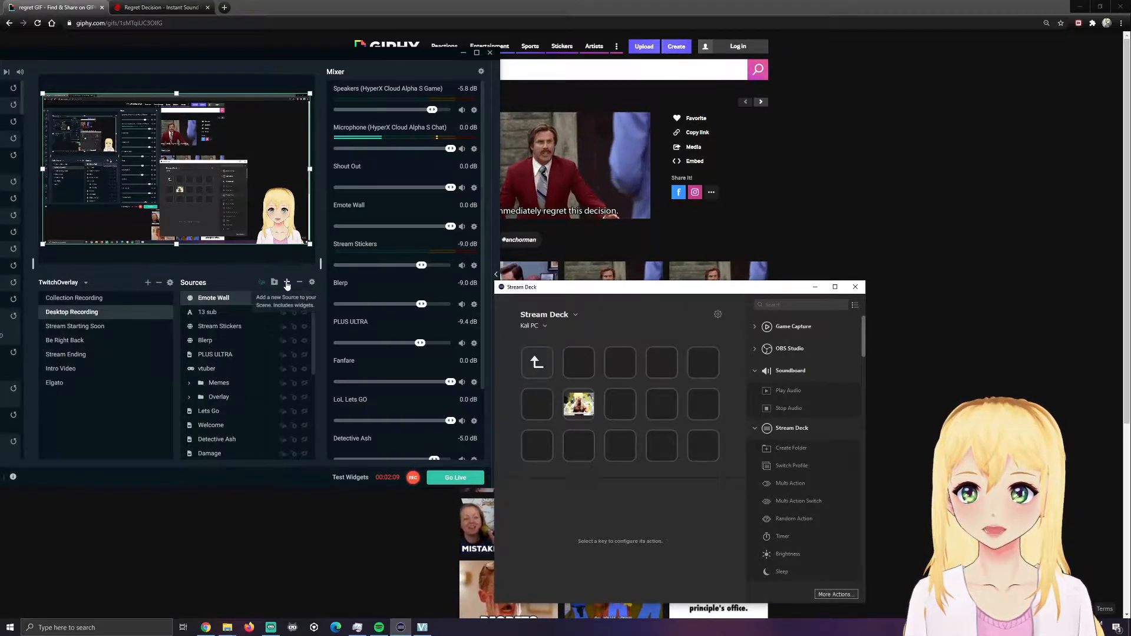
Start a new media source in the scene and name it RegretRB
left_click(286, 283)
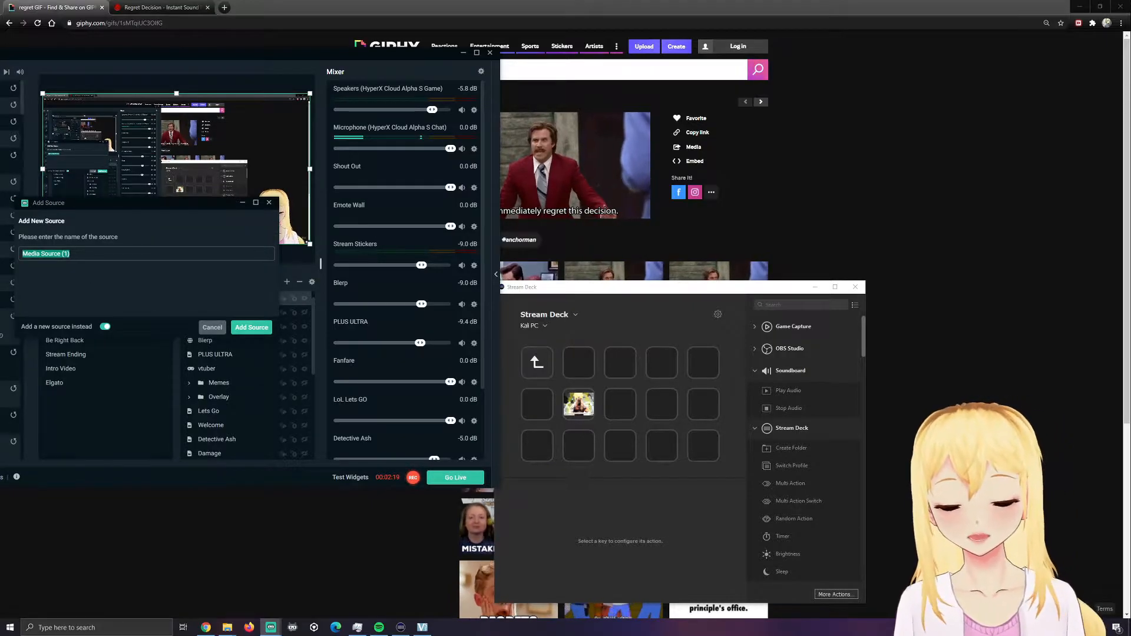
type("R")
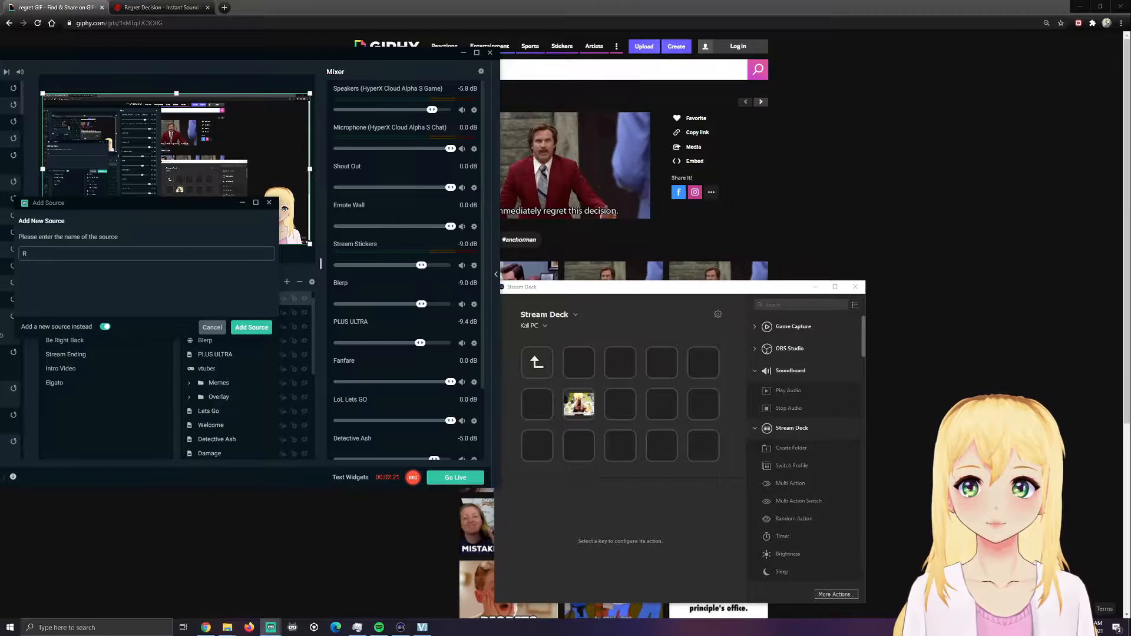
type("egret")
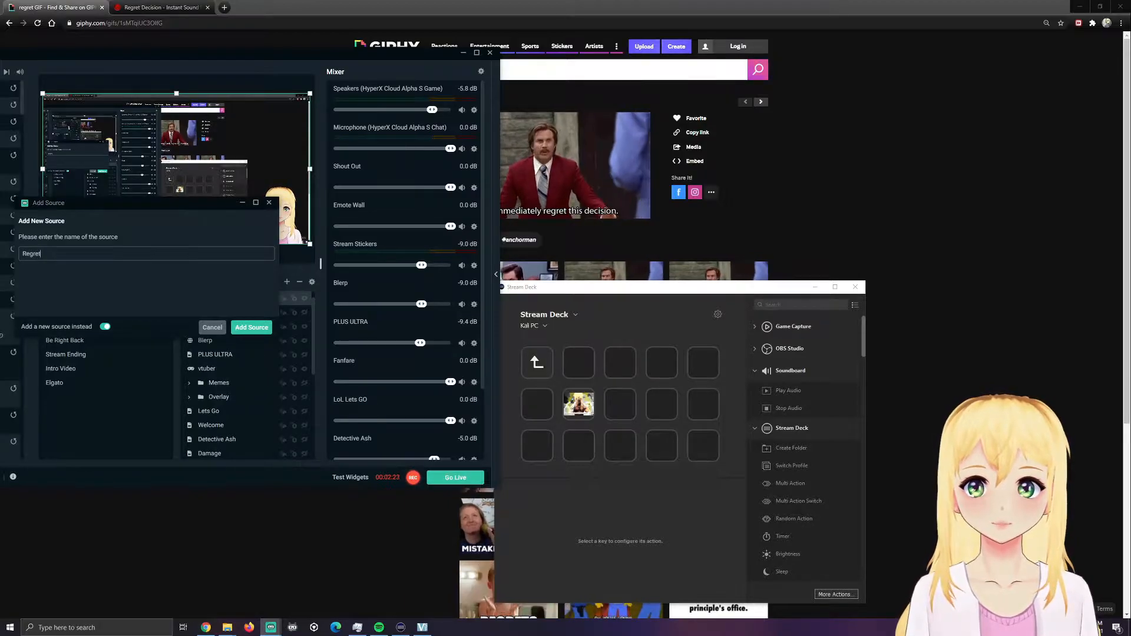
type("RB")
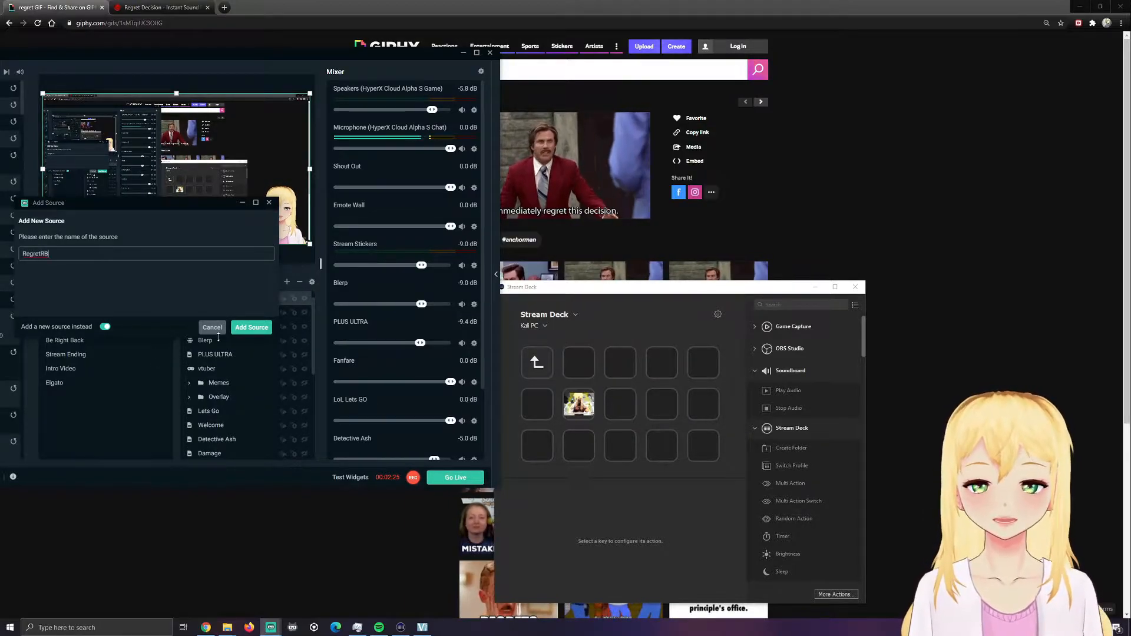
Create RegretRB using the decision regret GIF as its local file, set to loop
left_click(251, 328)
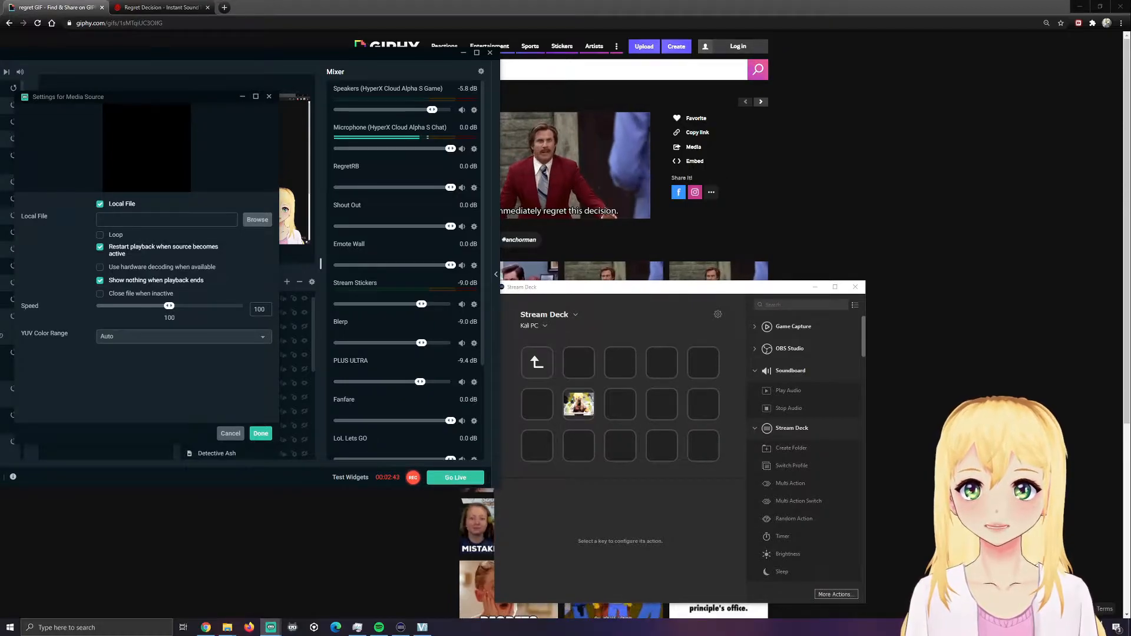
left_click(257, 219)
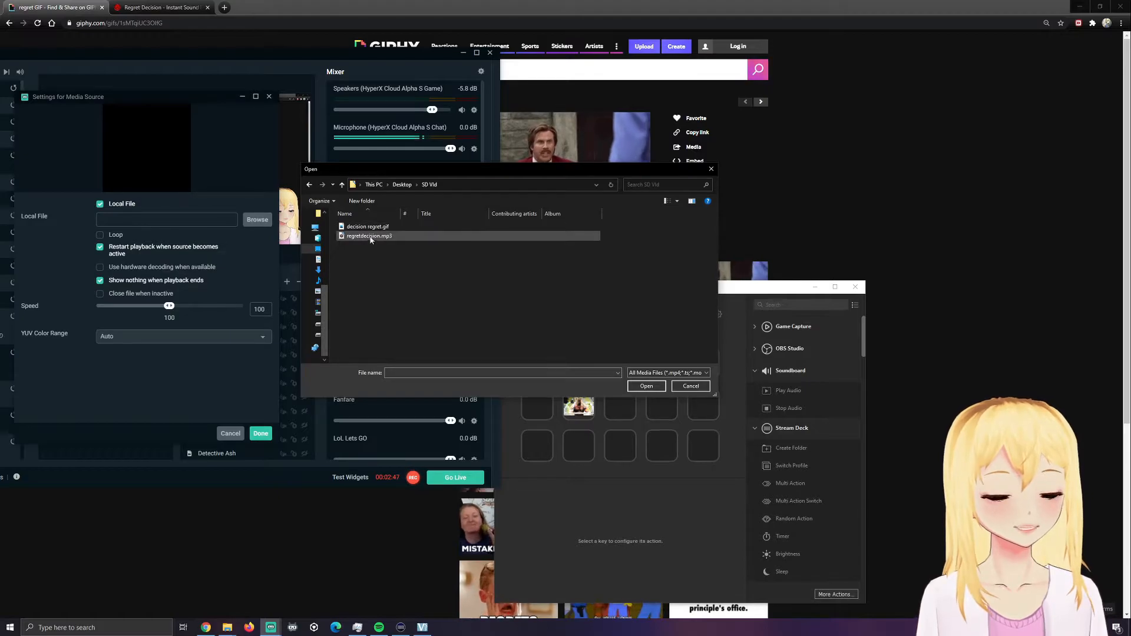
left_click(367, 226)
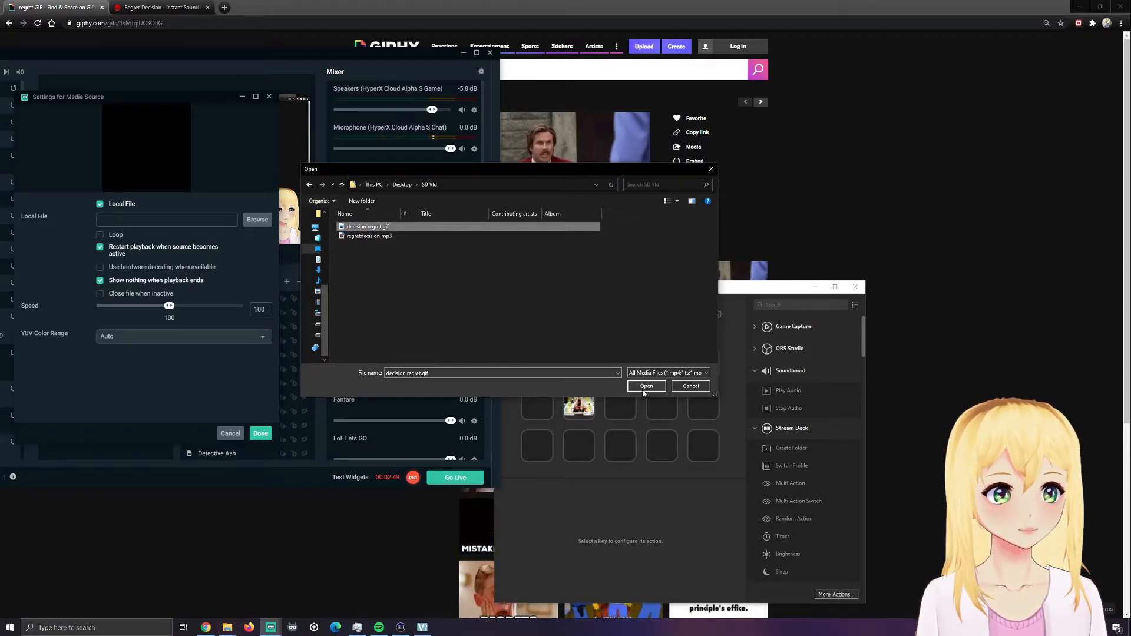
left_click(645, 385)
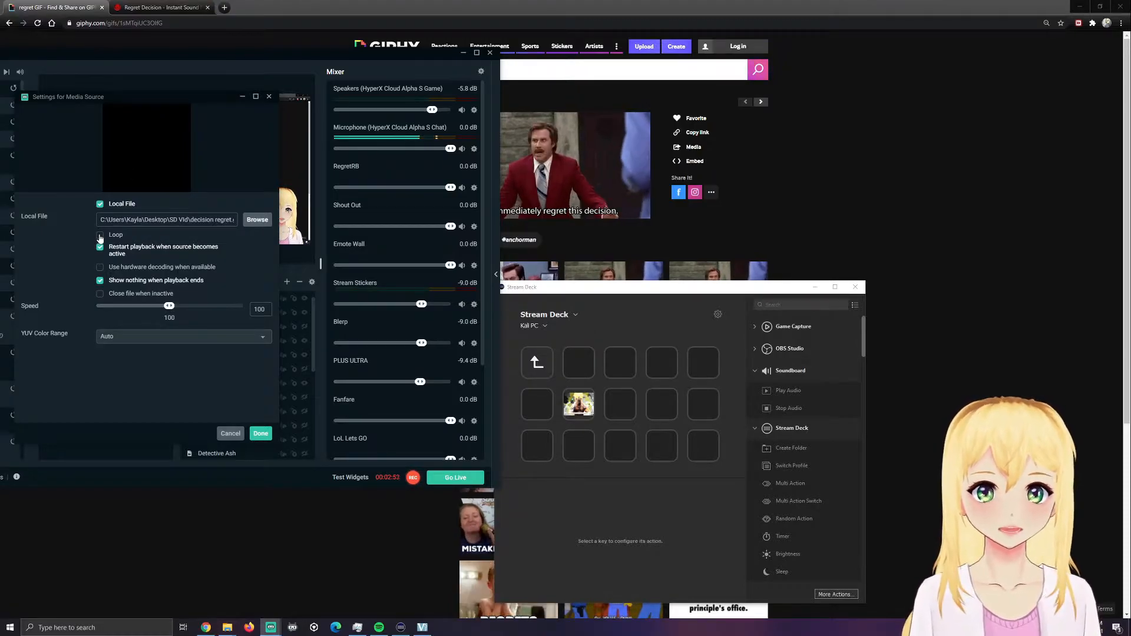
left_click(98, 234)
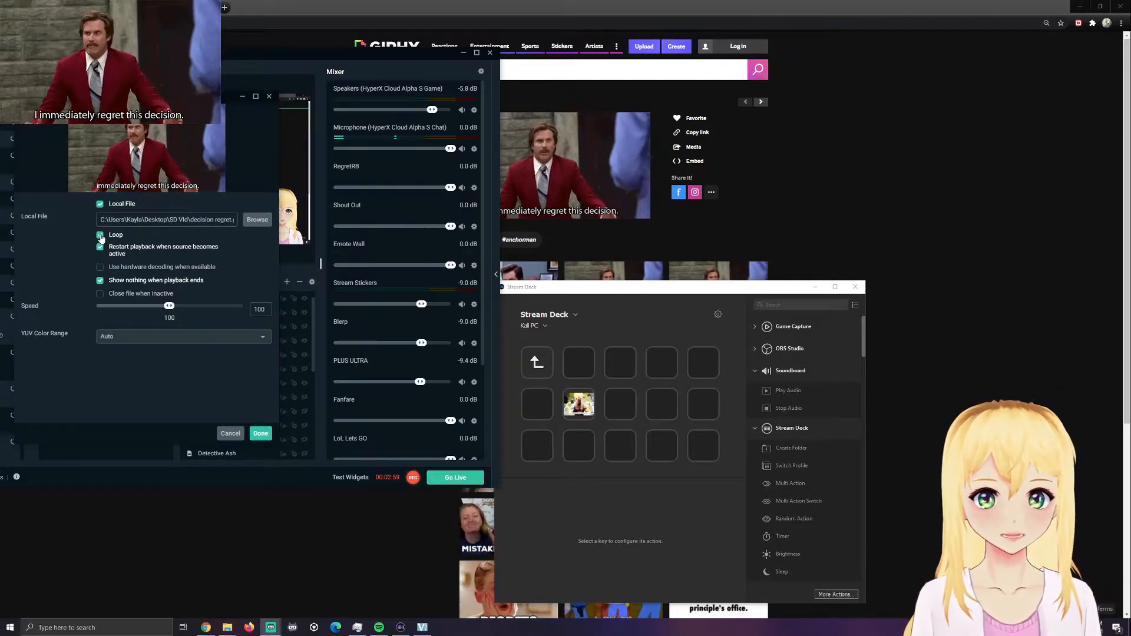
Confirm RegretRB's settings and resize its GIF in the scene preview
left_click(99, 234)
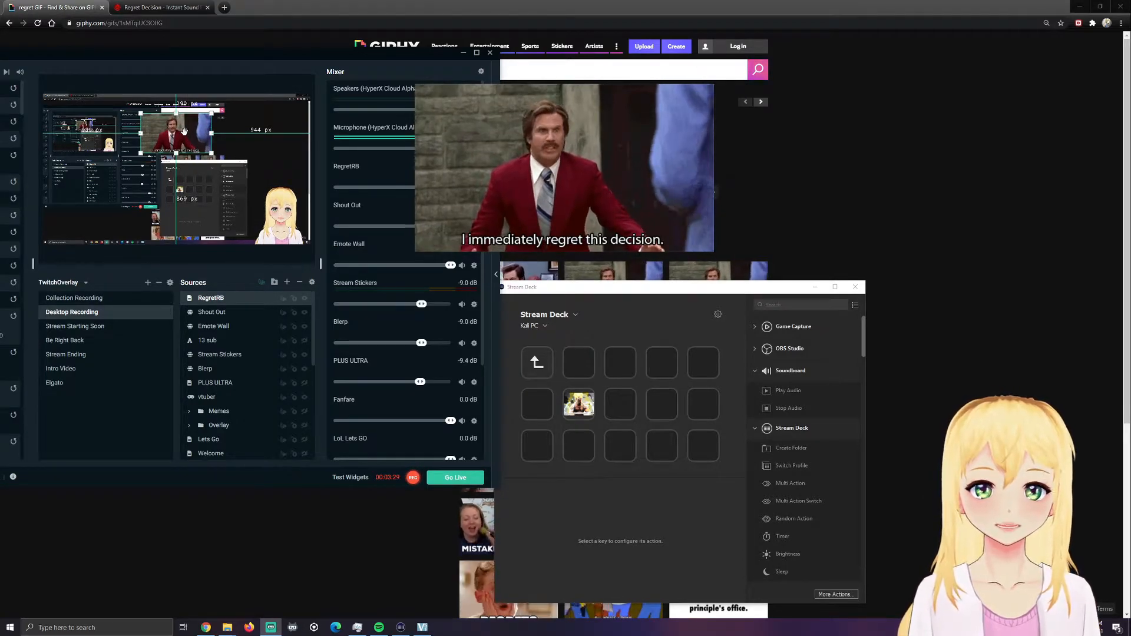
right_click(171, 136)
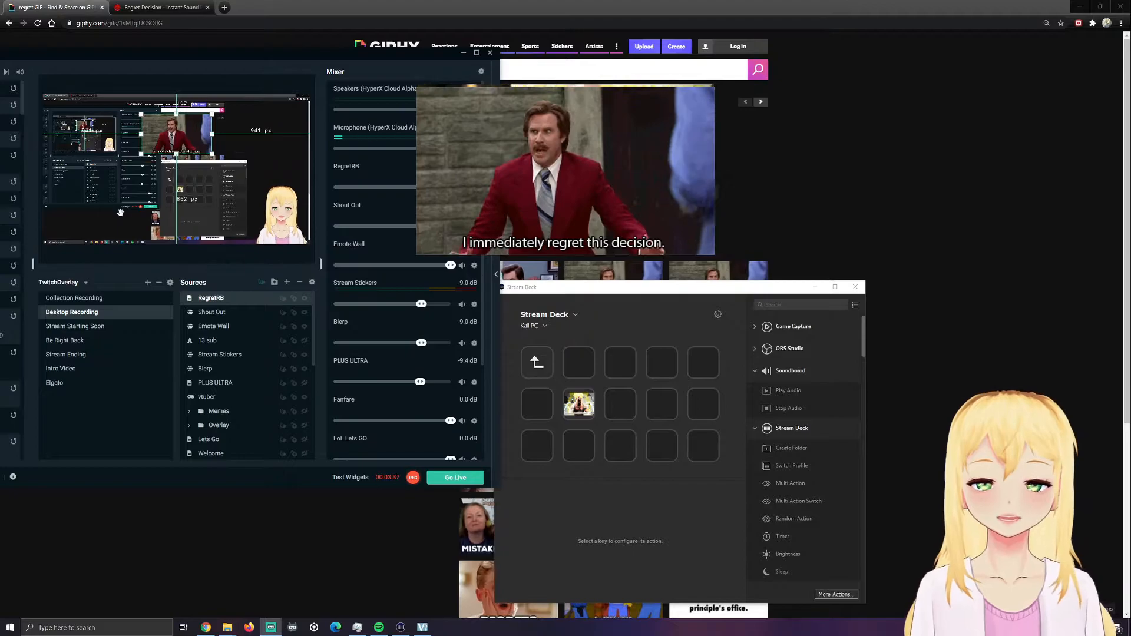
mouse_move(235, 371)
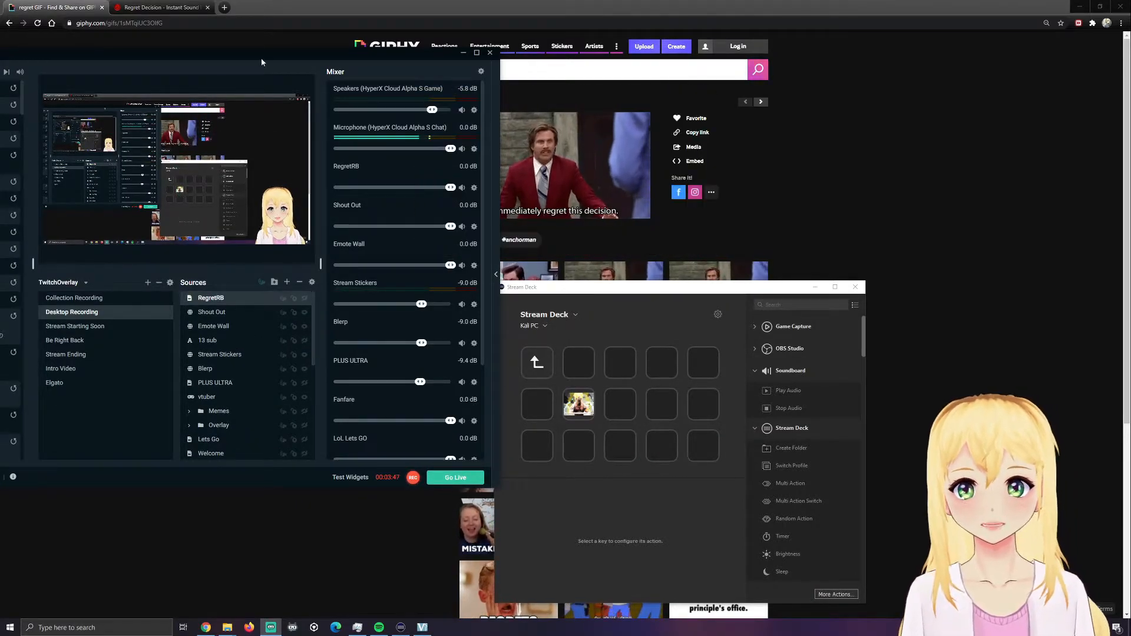
mouse_move(282, 298)
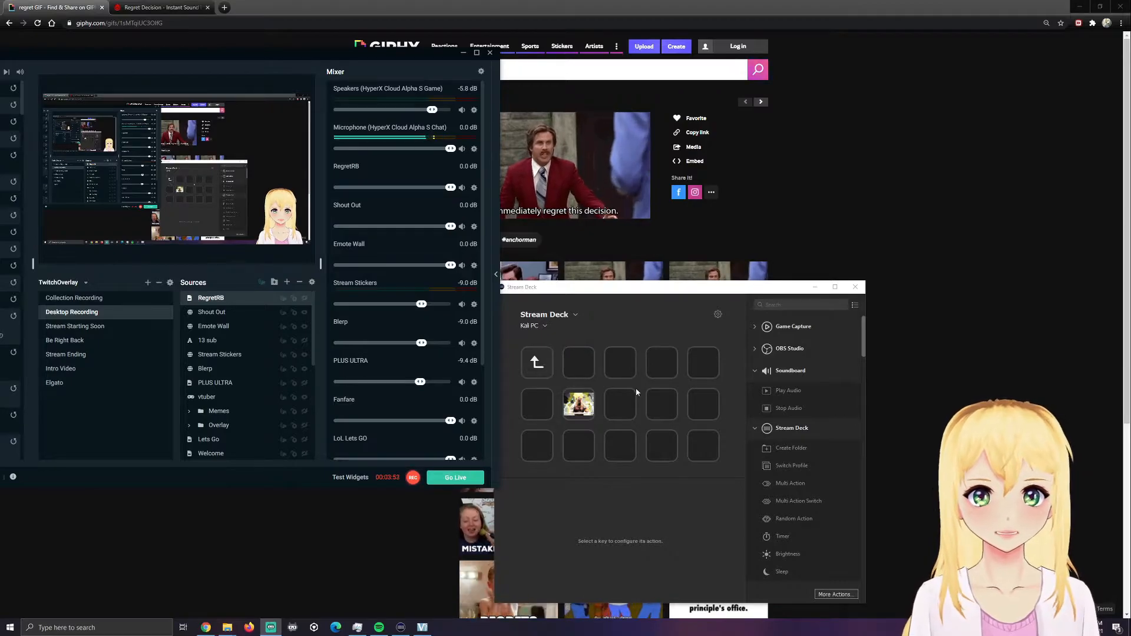
View the existing multi-action key's play-audio, source, delay and source steps
left_click(662, 404)
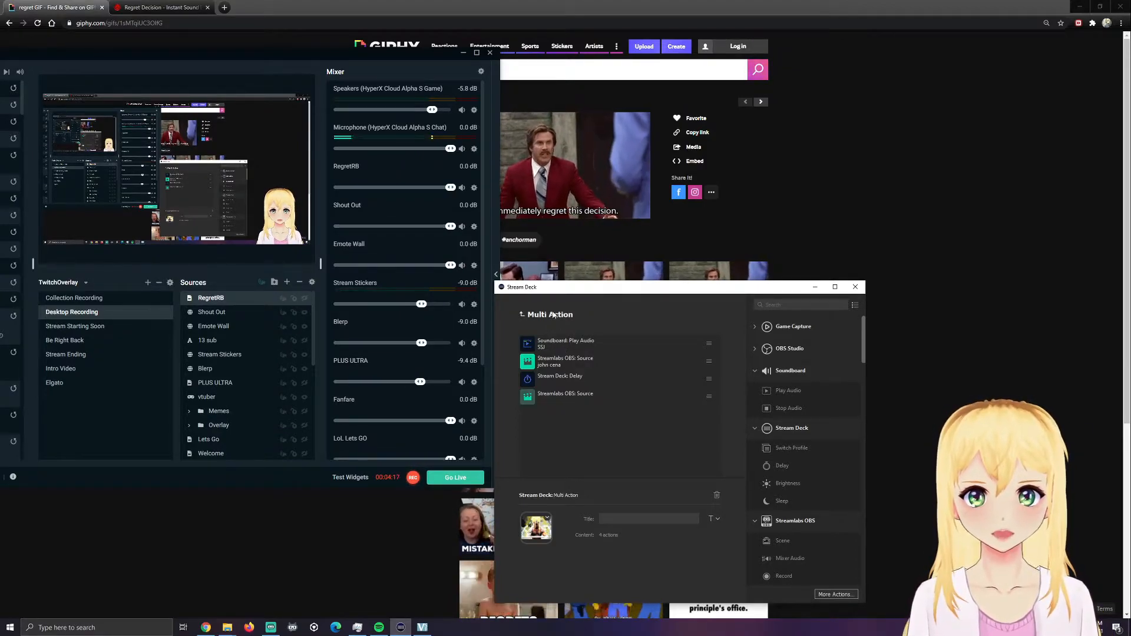
Create a 'Regret' multi-action key whose Play Audio step, titled regret, plays regretdecision.mp3
right_click(662, 404)
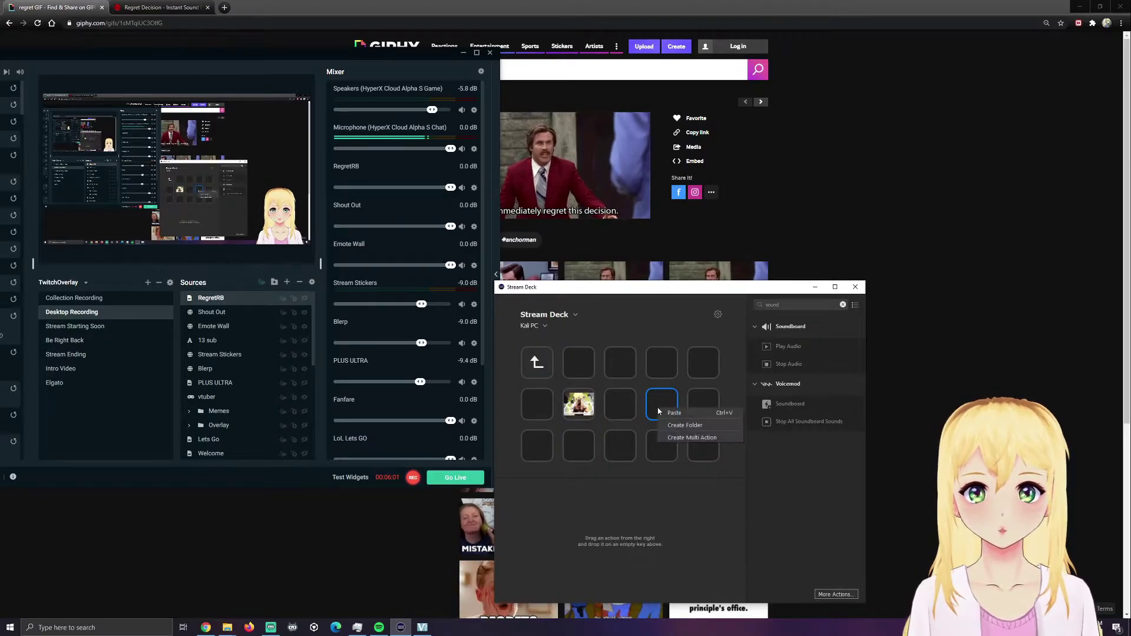
mouse_move(693, 437)
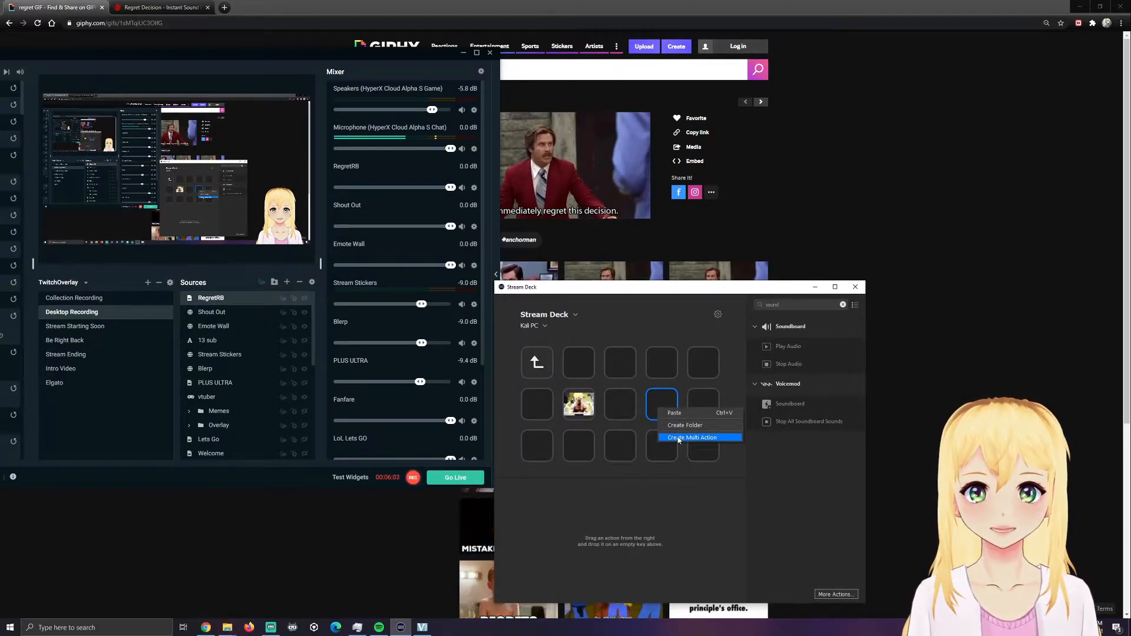
left_click(691, 437)
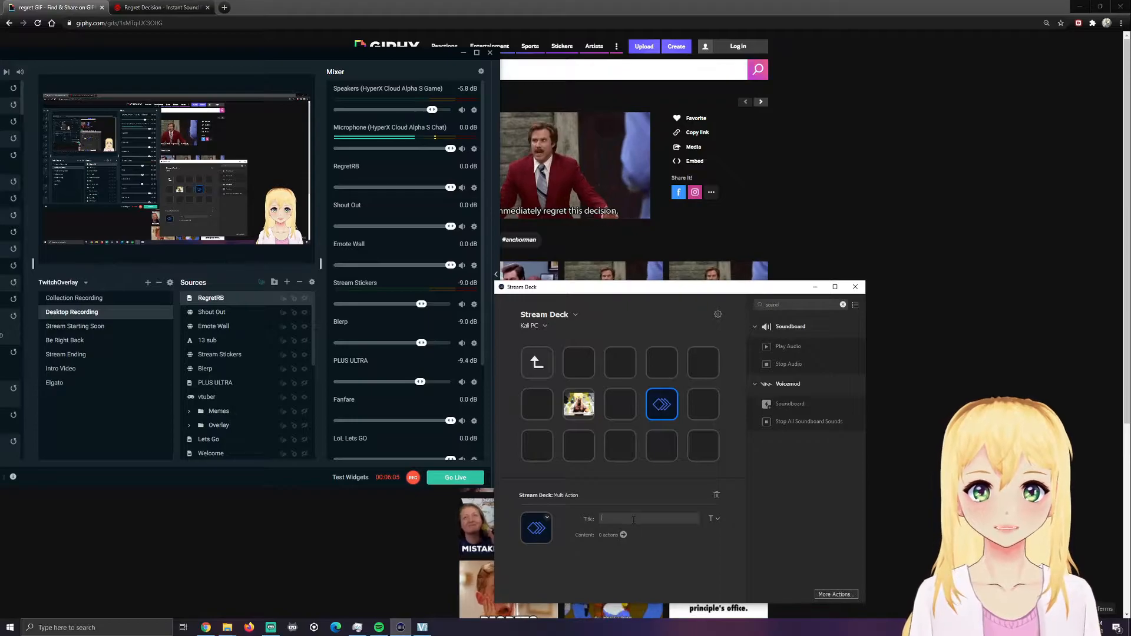
type("Regret")
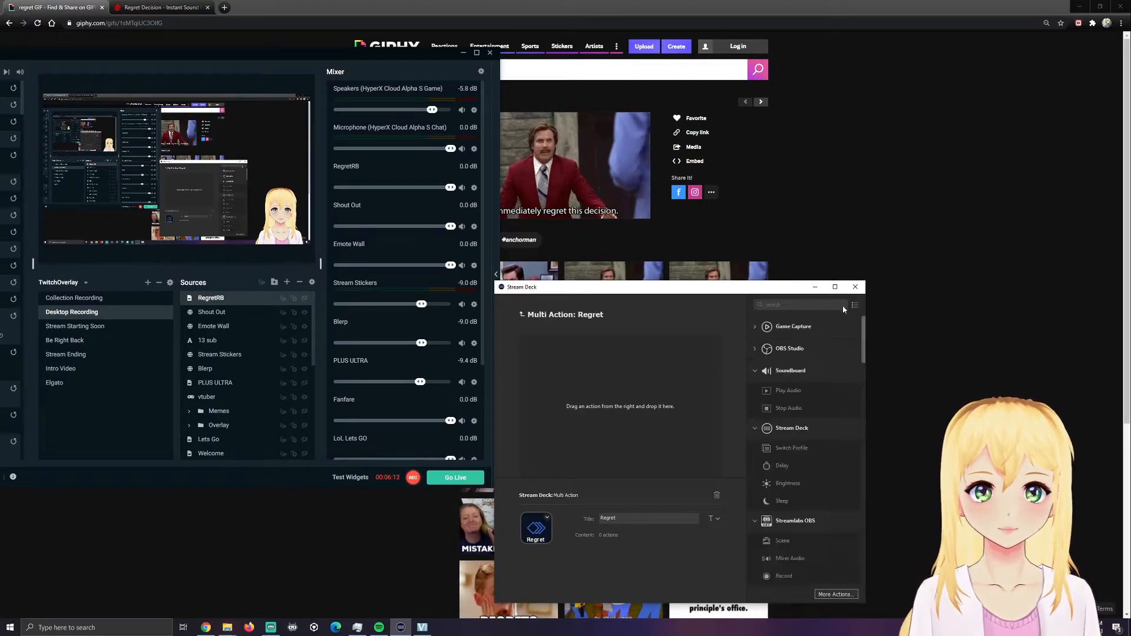
type("sound")
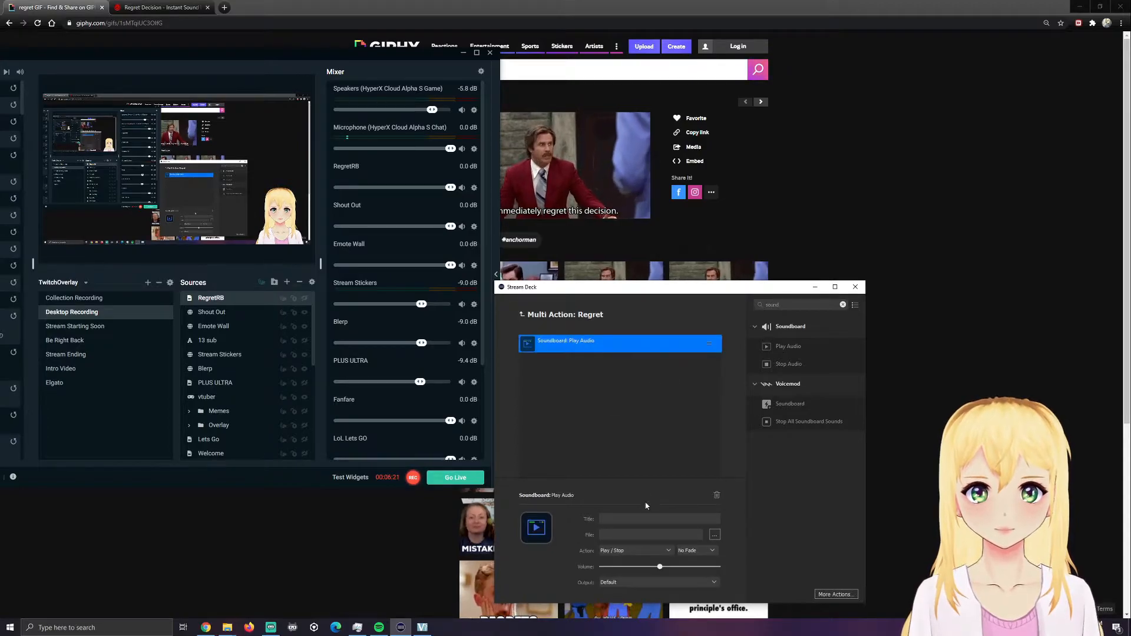
type("regret")
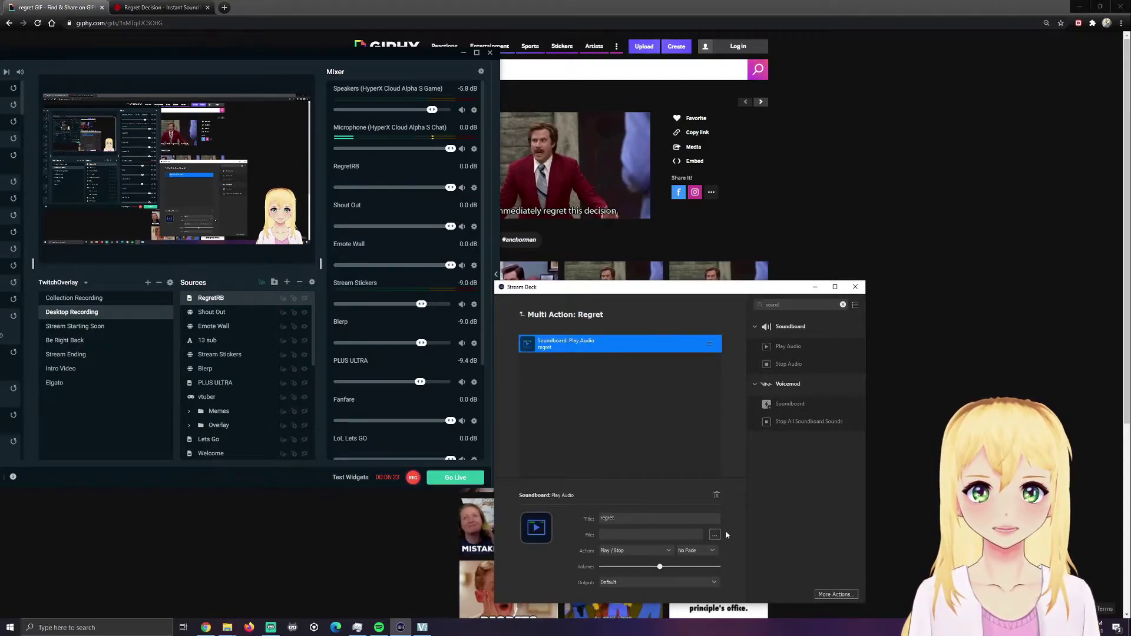
left_click(714, 535)
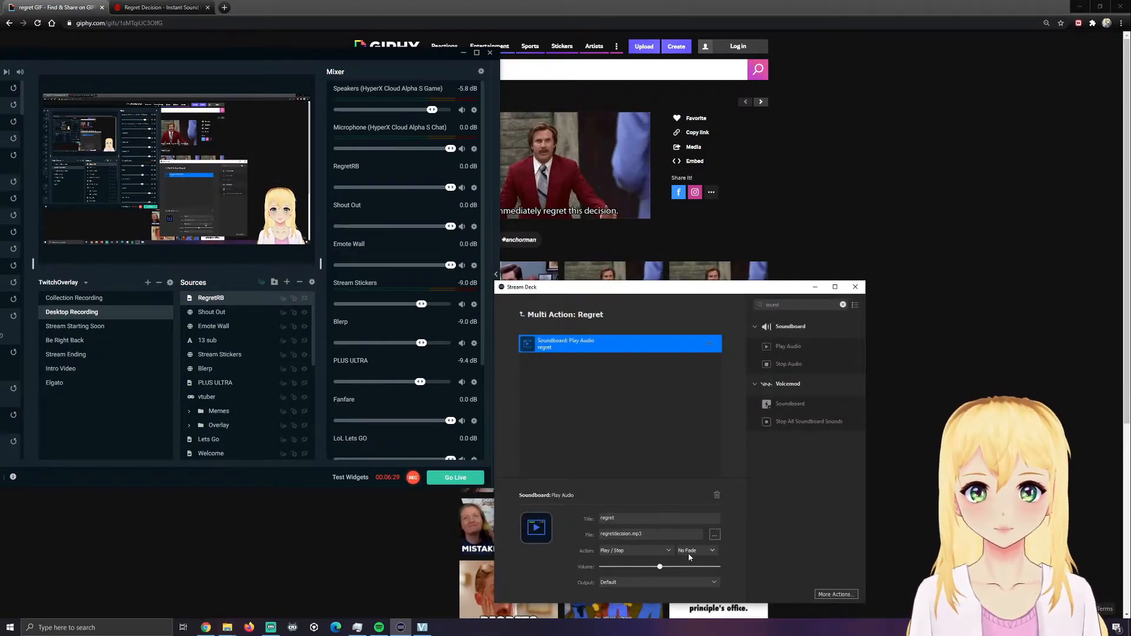
left_click_drag(659, 566, 628, 566)
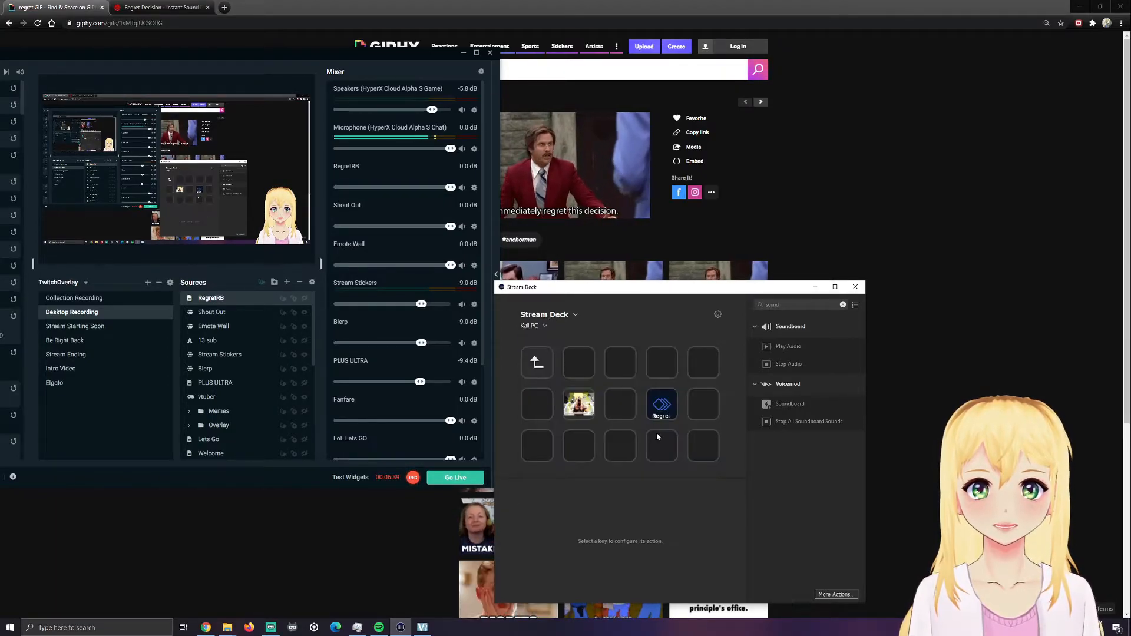
Add a Streamlabs OBS source action for RegretRB in the Desktop Recording scene to Regret
left_click(661, 404)
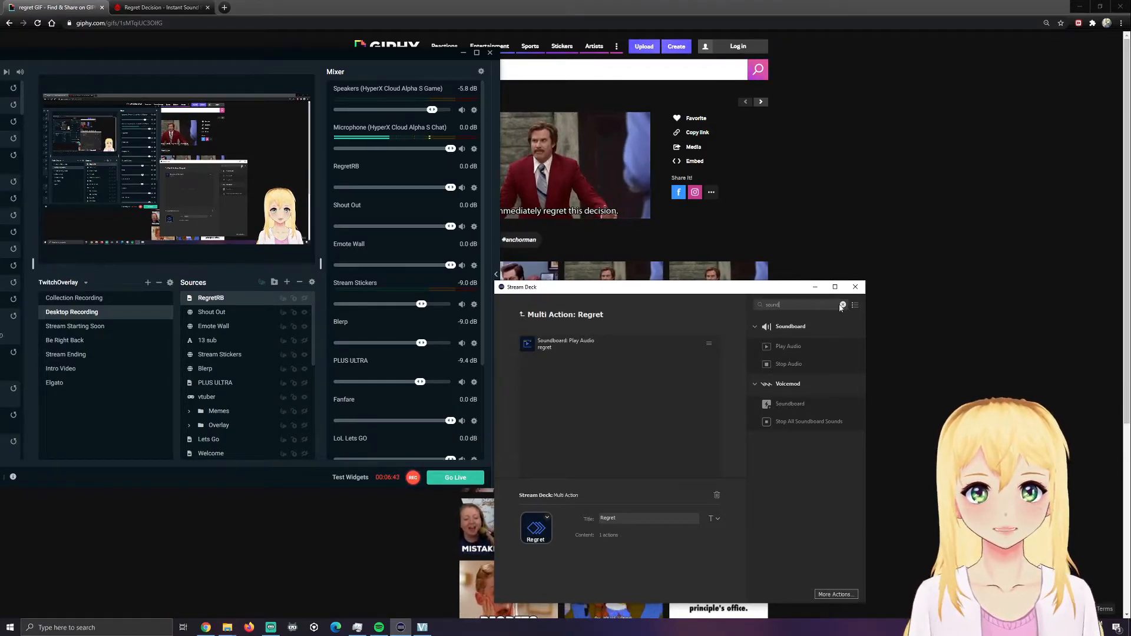
type("strea")
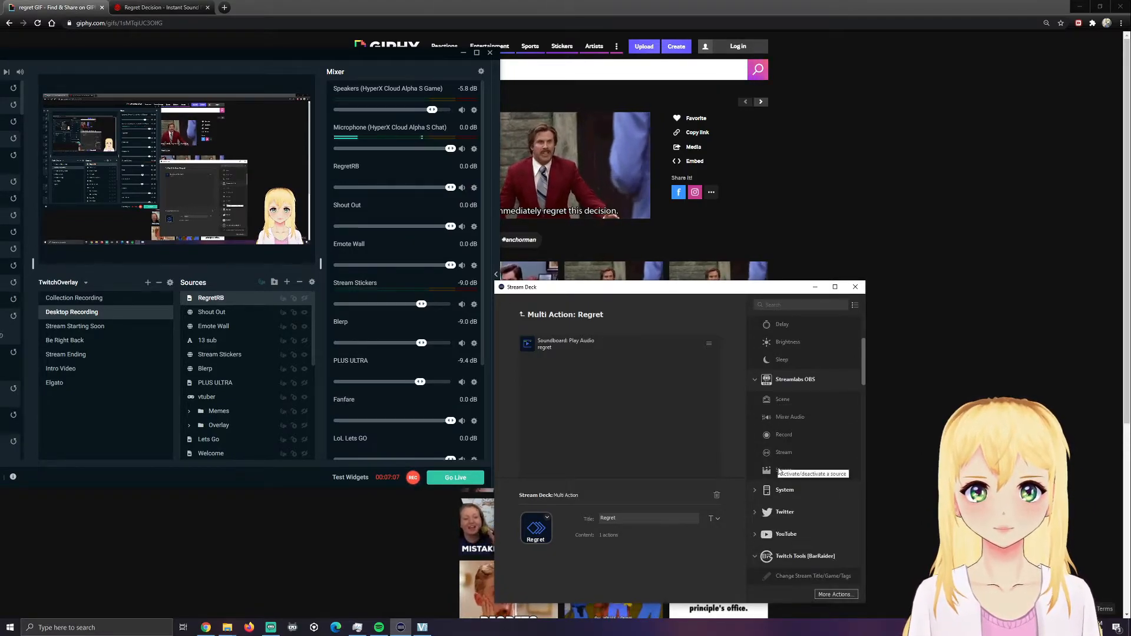
left_click_drag(783, 470, 596, 417)
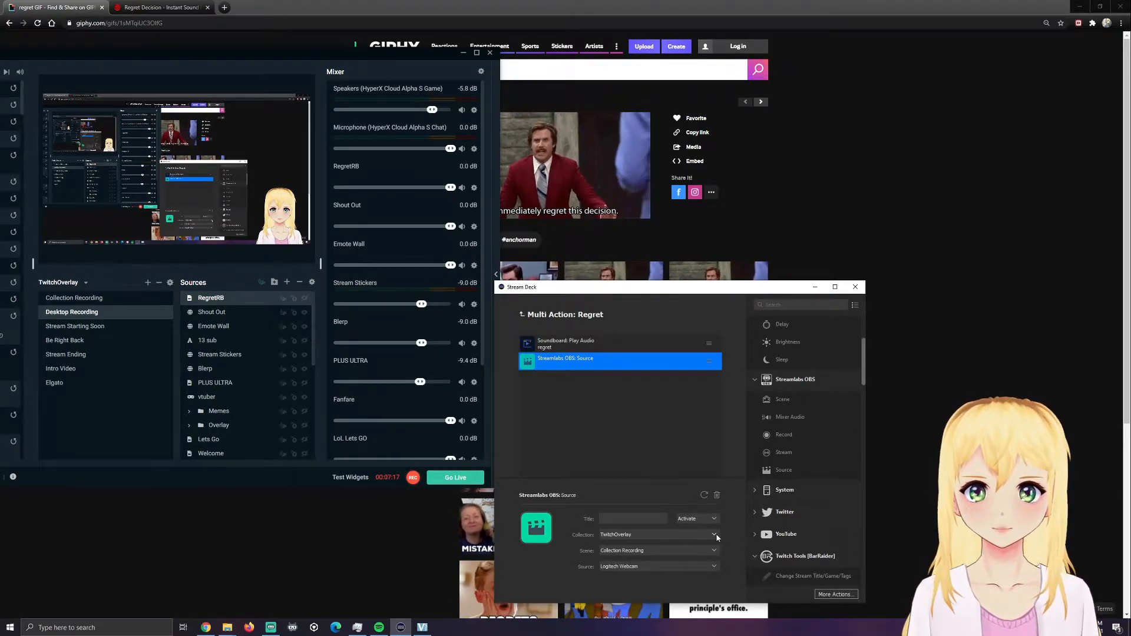
left_click(714, 535)
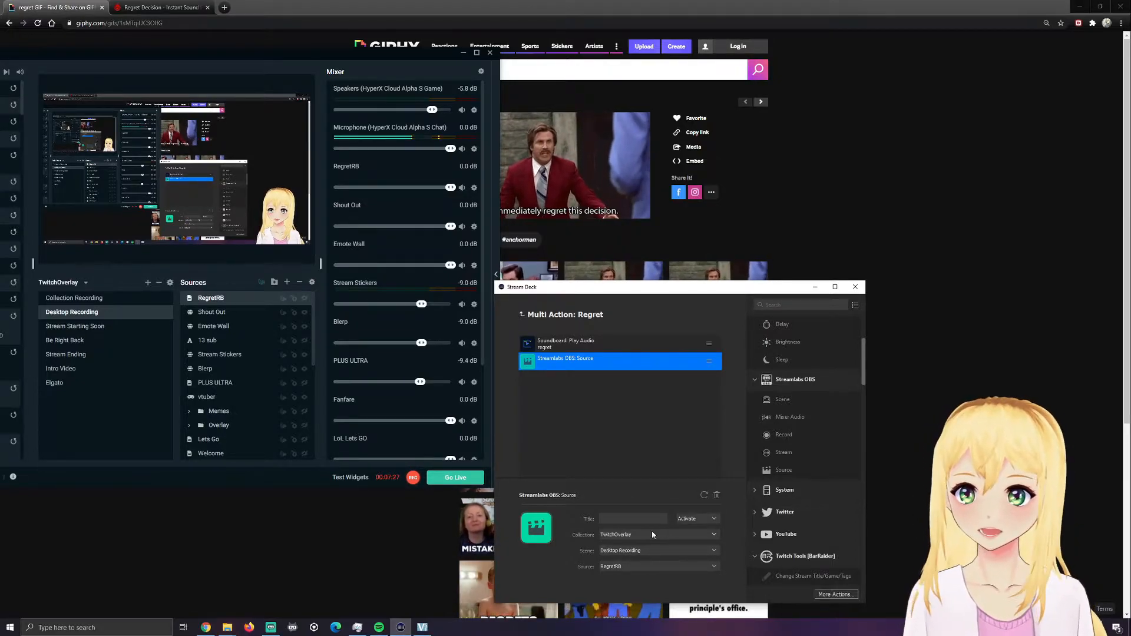
left_click(657, 565)
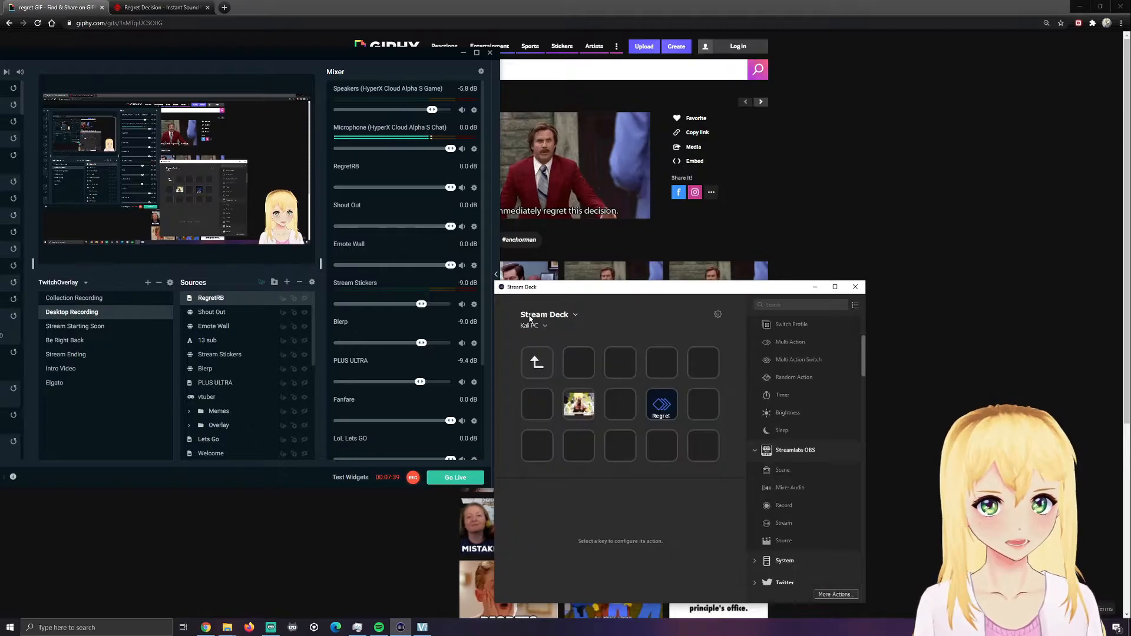
Add a delay step and a second RegretRB source action set to hide the GIF
left_click(661, 405)
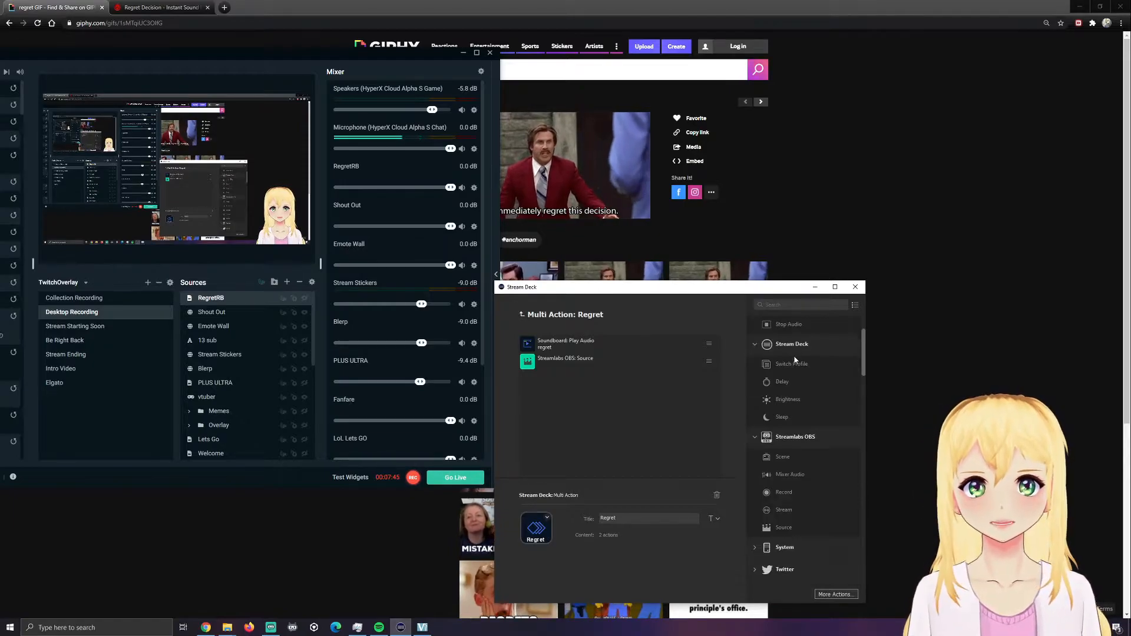
left_click(782, 382)
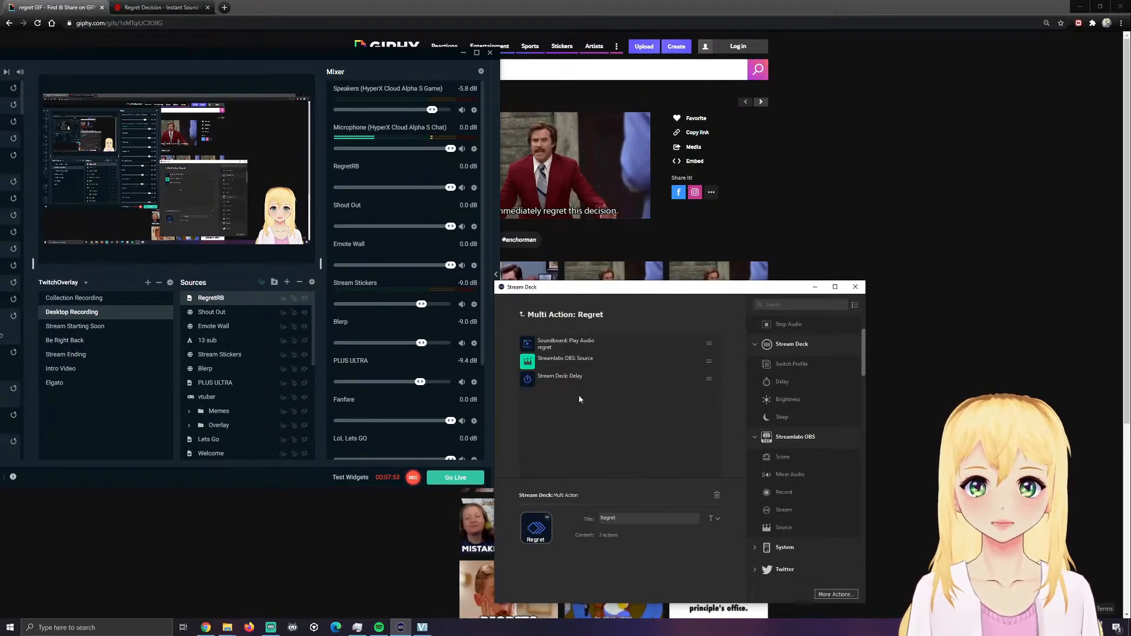
left_click(566, 358)
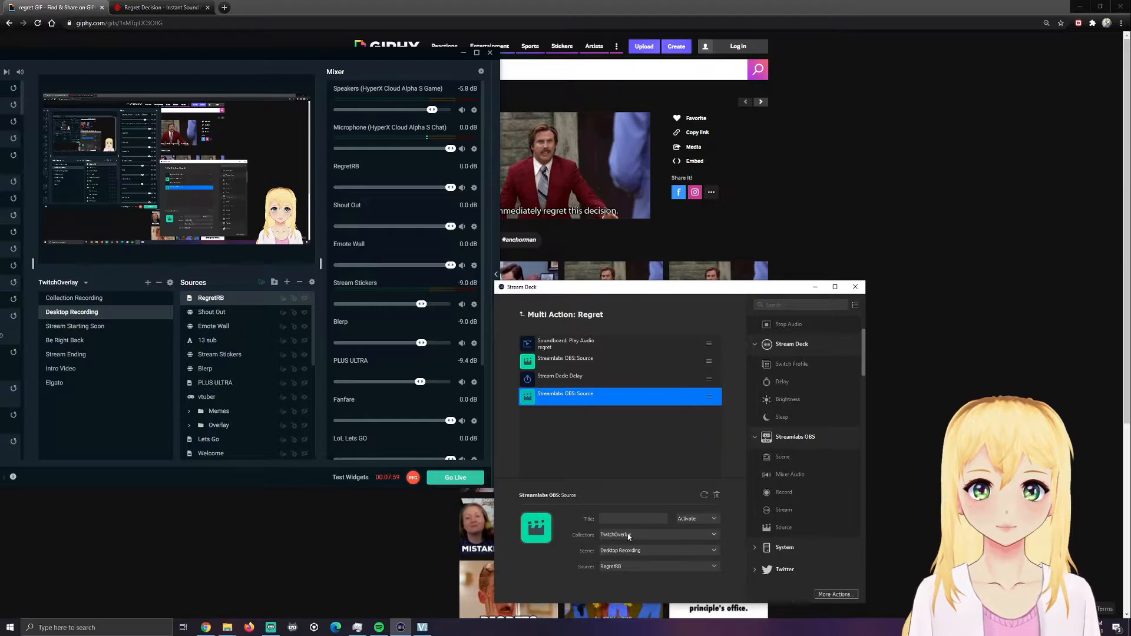
left_click(696, 518)
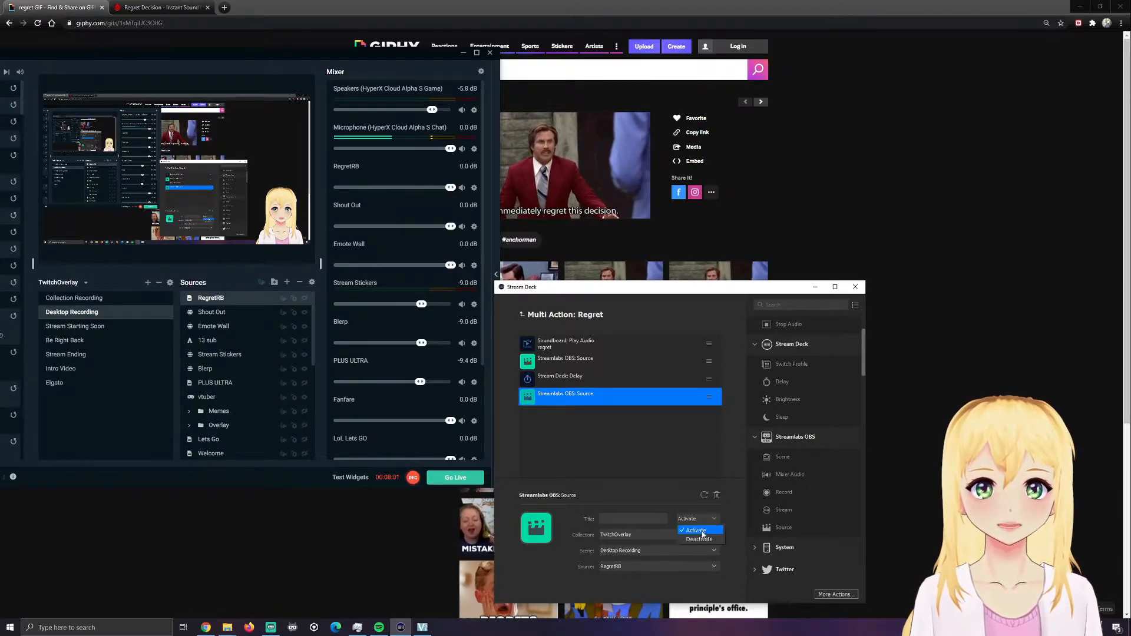
left_click(700, 540)
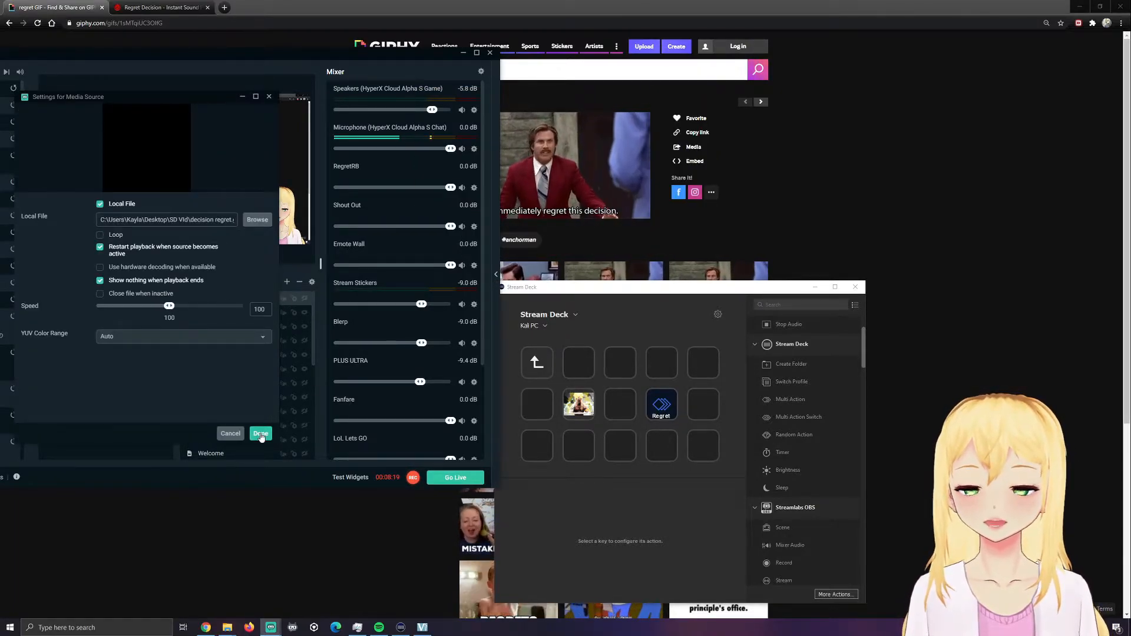
left_click(261, 434)
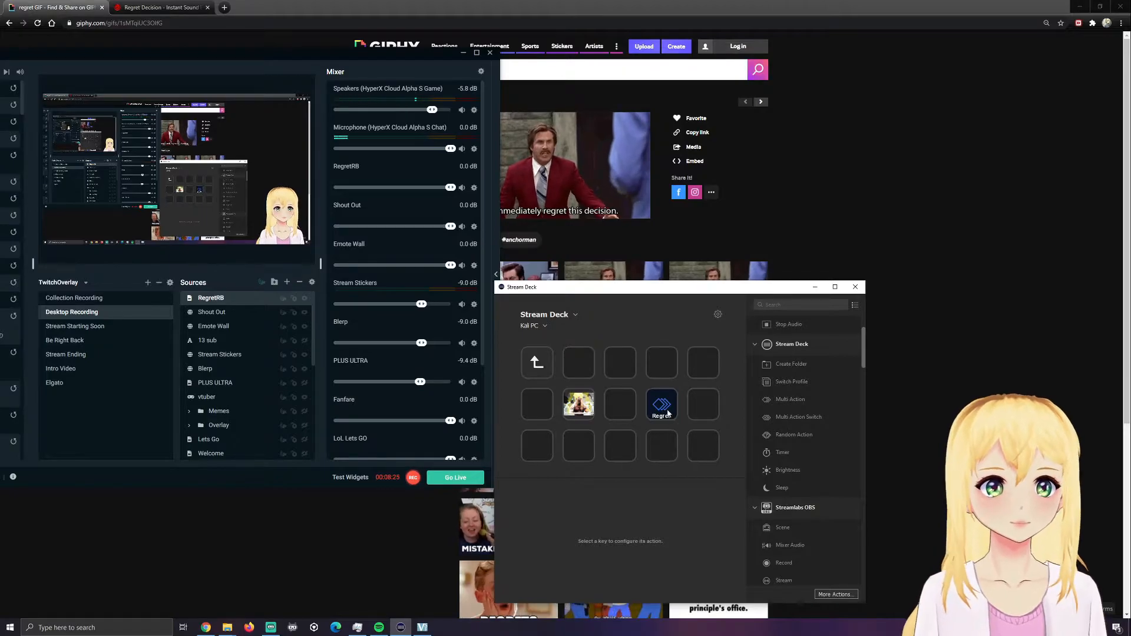
Insert a 500 ms delay after Play Audio and check RegretRB's media settings
left_click(662, 405)
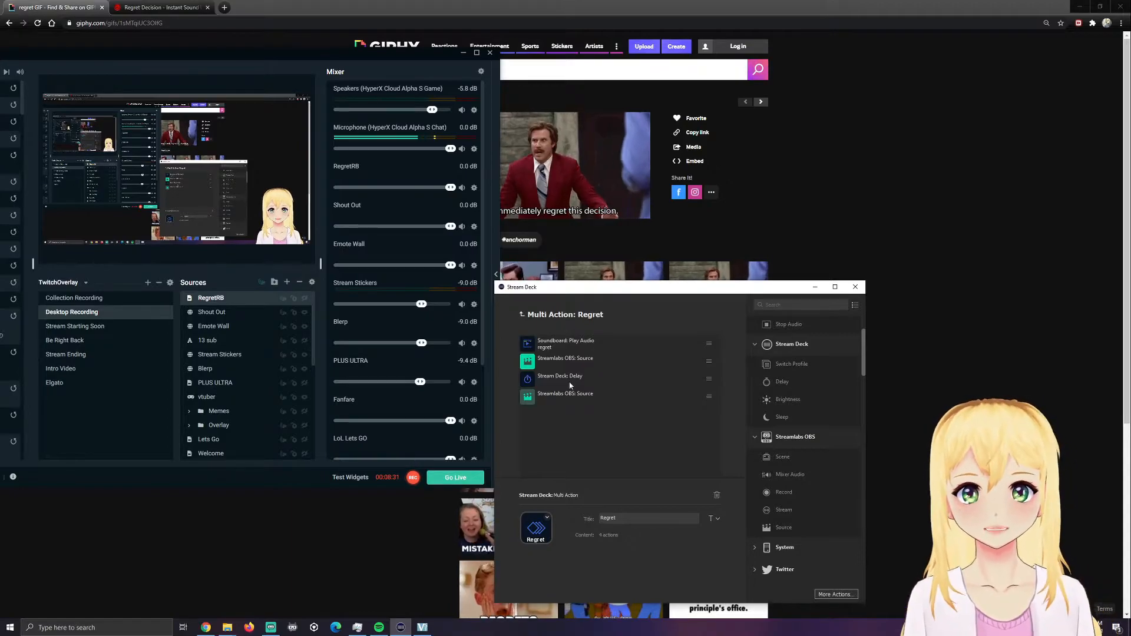
mouse_move(794, 382)
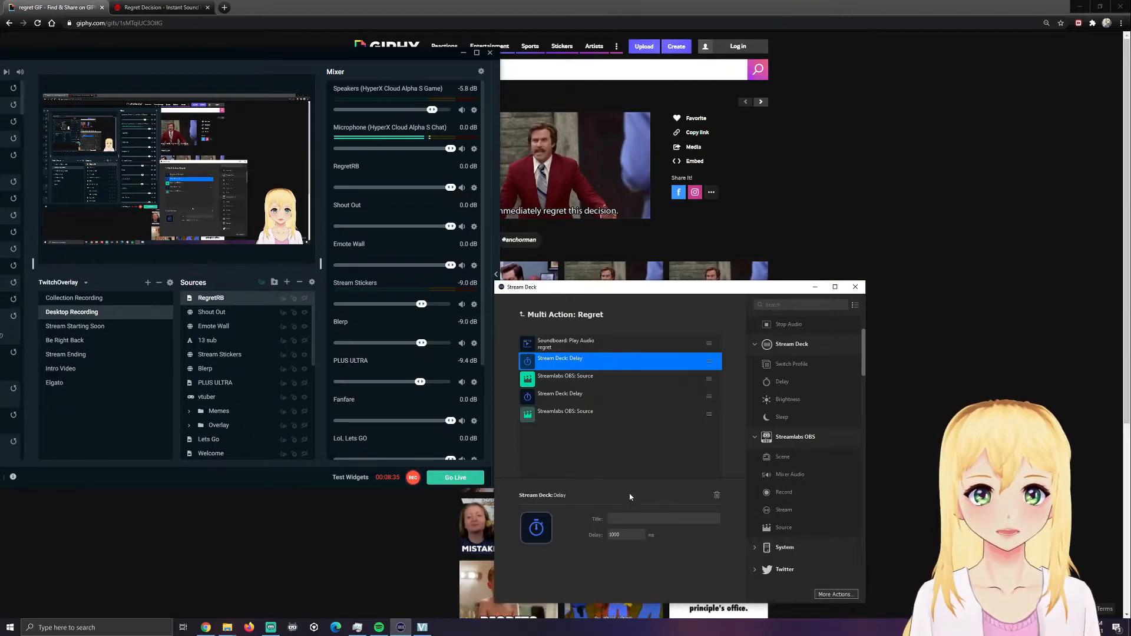
type("500")
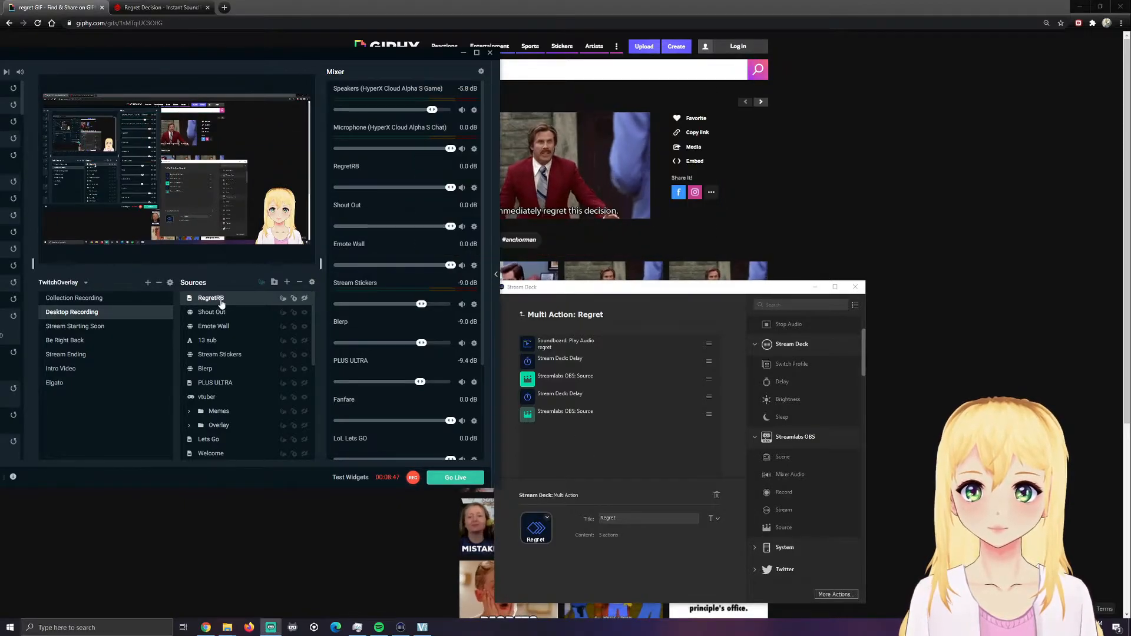
double_click(210, 297)
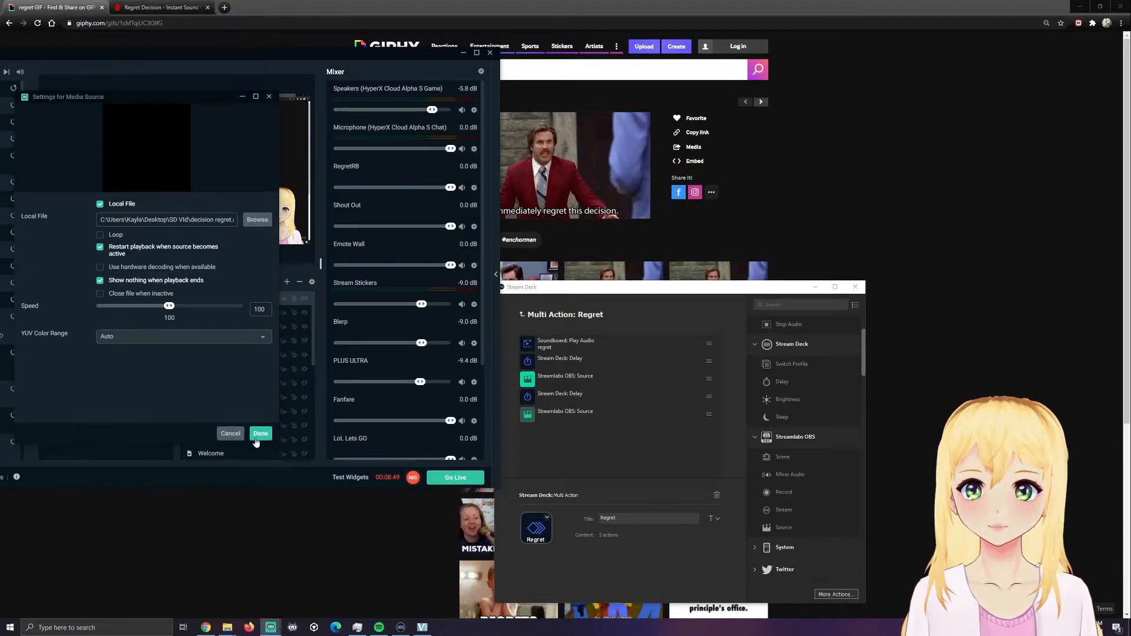
left_click(261, 434)
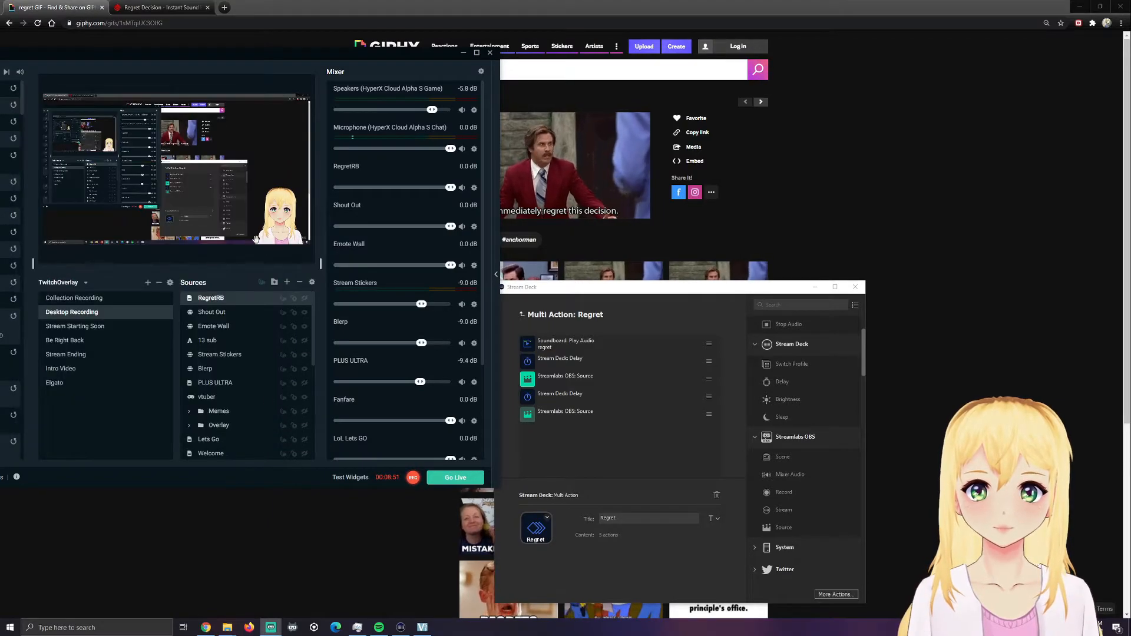
Edit the second delay's millisecond value to start with 2
left_click(559, 394)
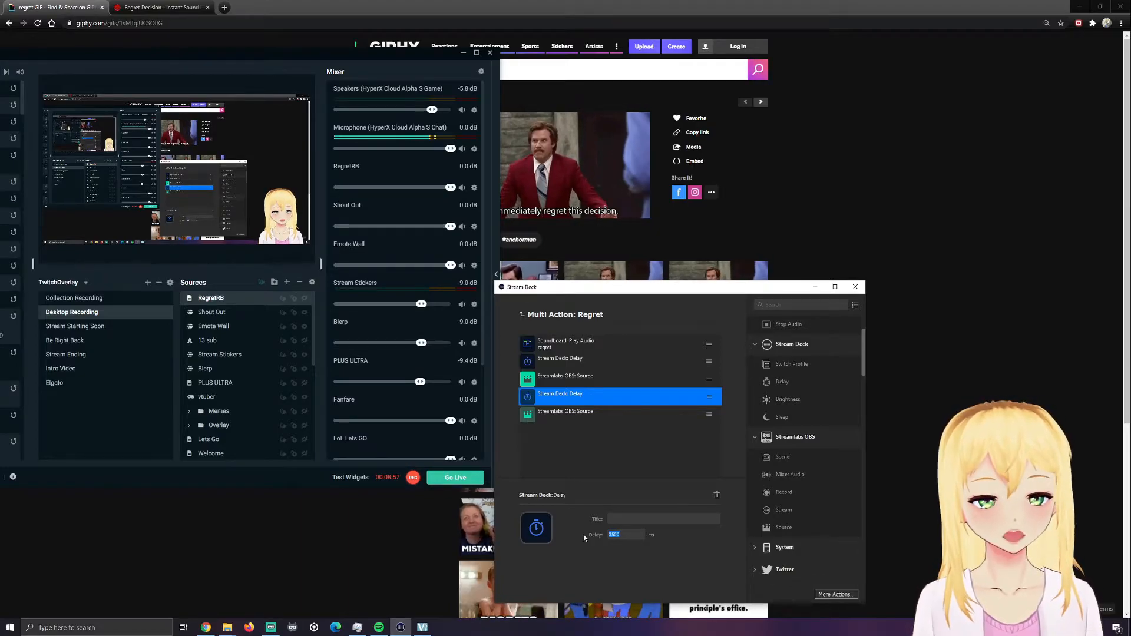
type("2")
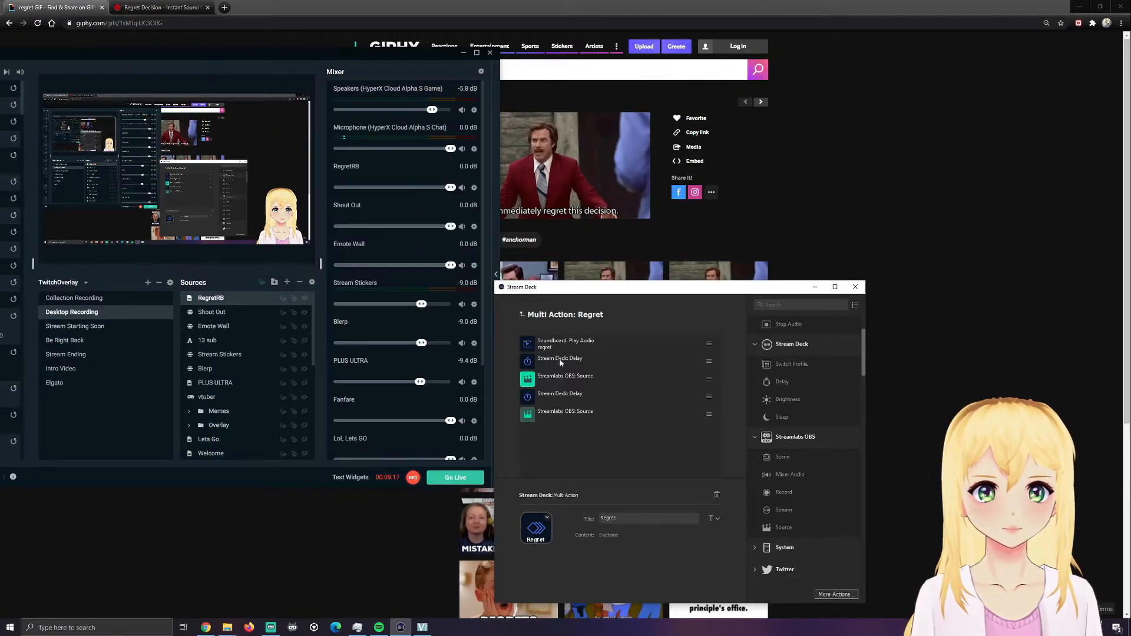
Delete the first delay from the Regret multi-action, leaving four steps, and return to the key grid
left_click(559, 358)
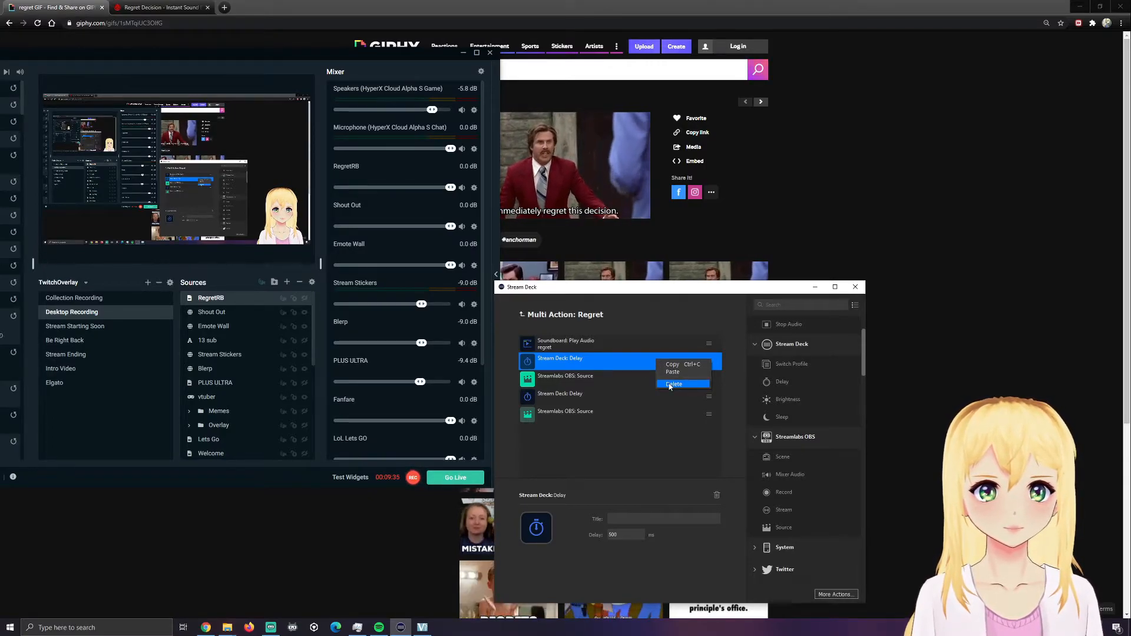
left_click(674, 384)
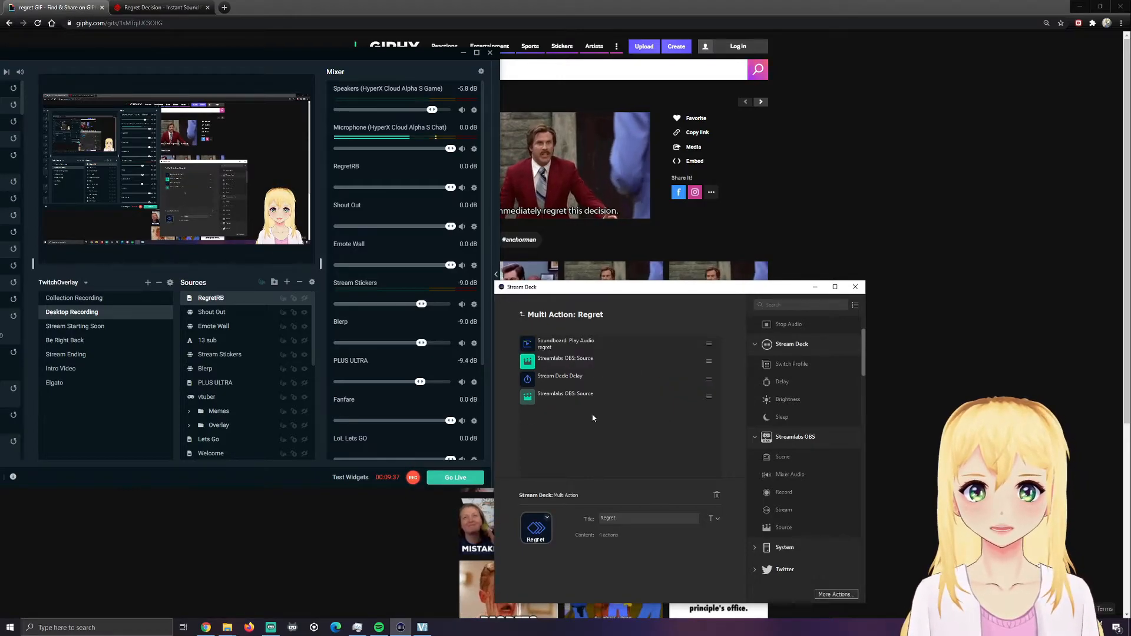
left_click(583, 376)
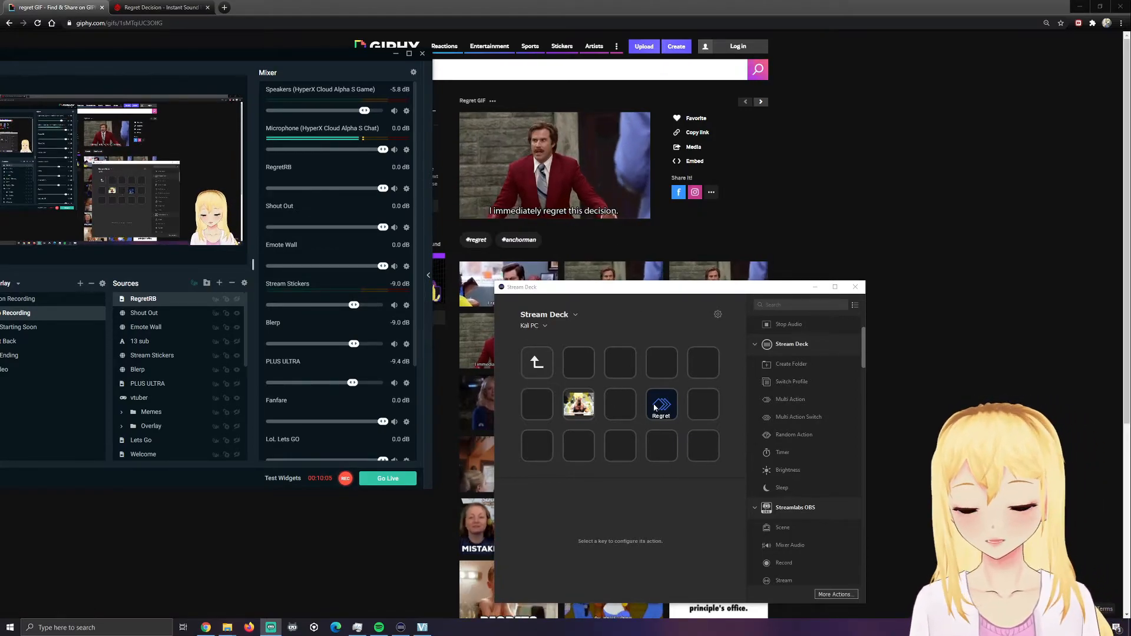
Select the Regret key and show its icon options (Set from File / Create New Icon)
left_click(661, 404)
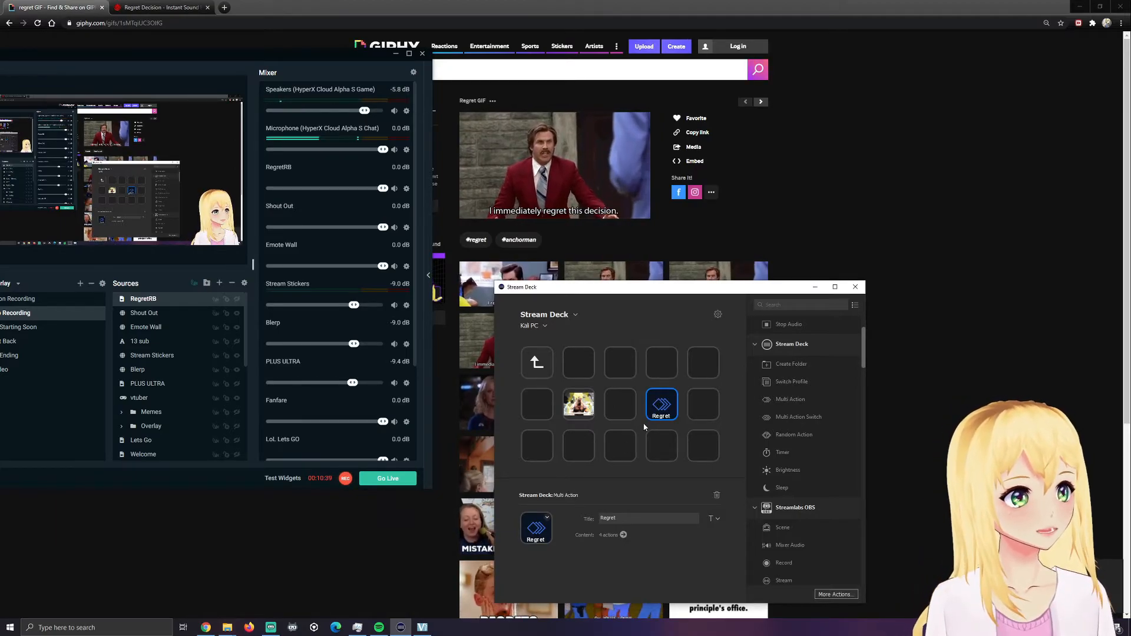
left_click(536, 526)
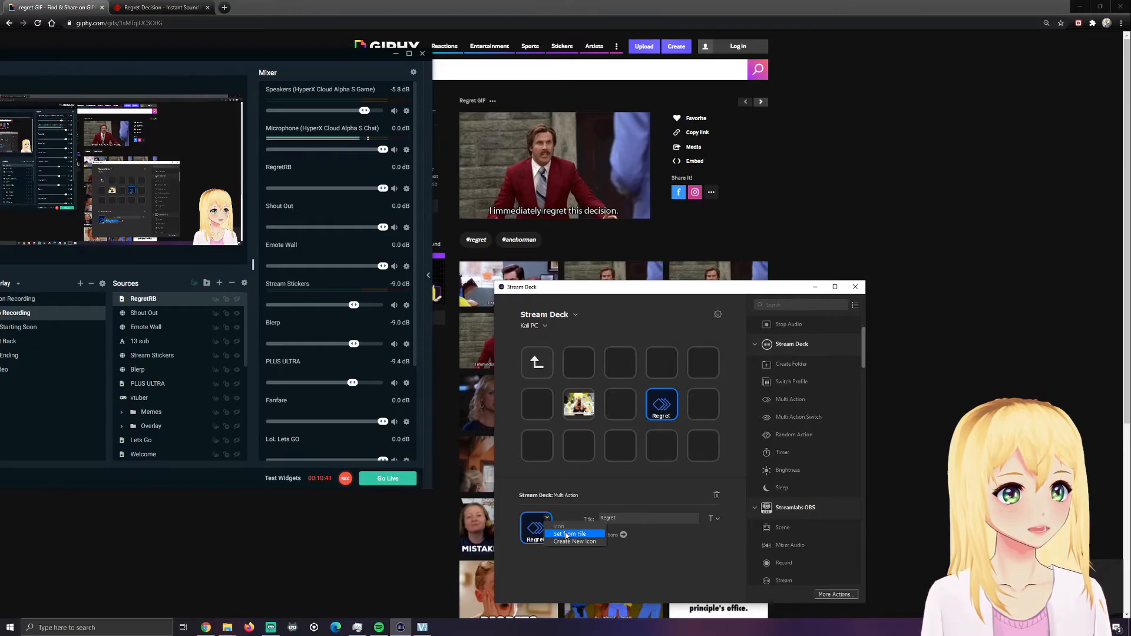